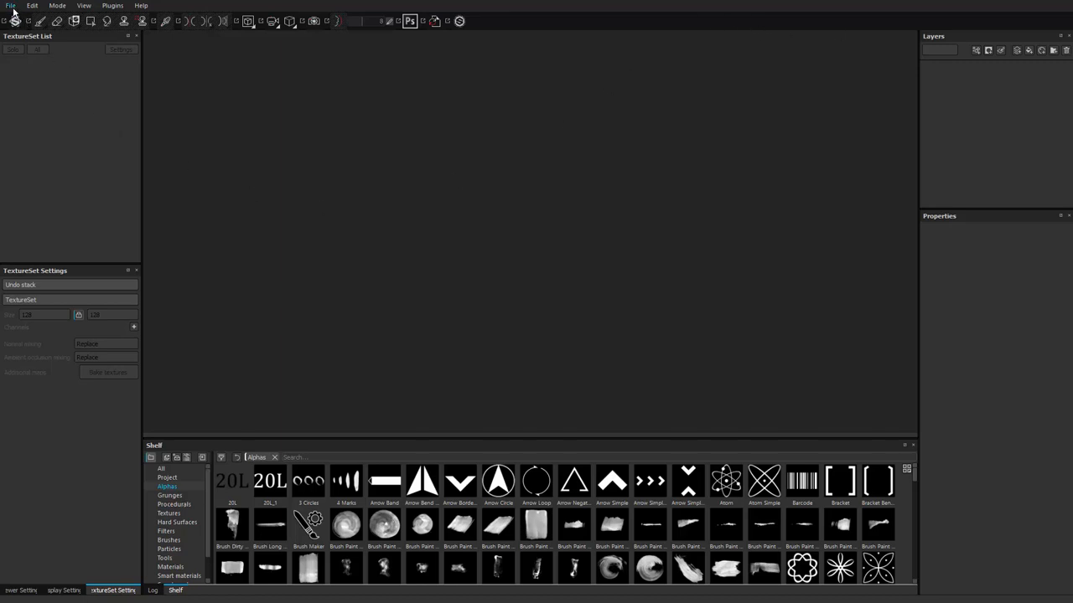
Step: Start a new project and choose the PBR - Metallic Roughness template
click(10, 6)
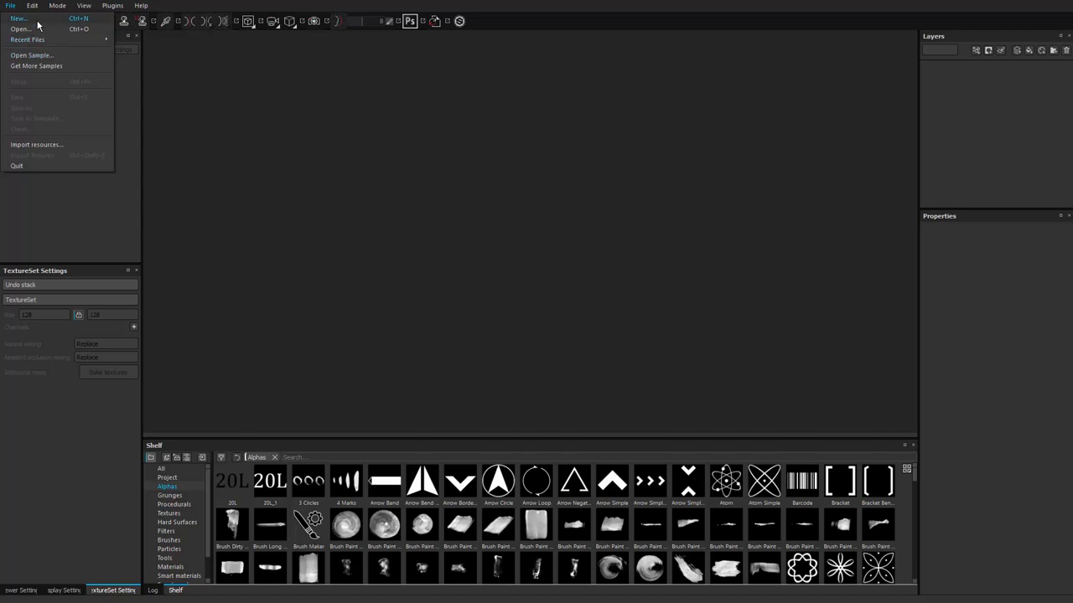
click(18, 18)
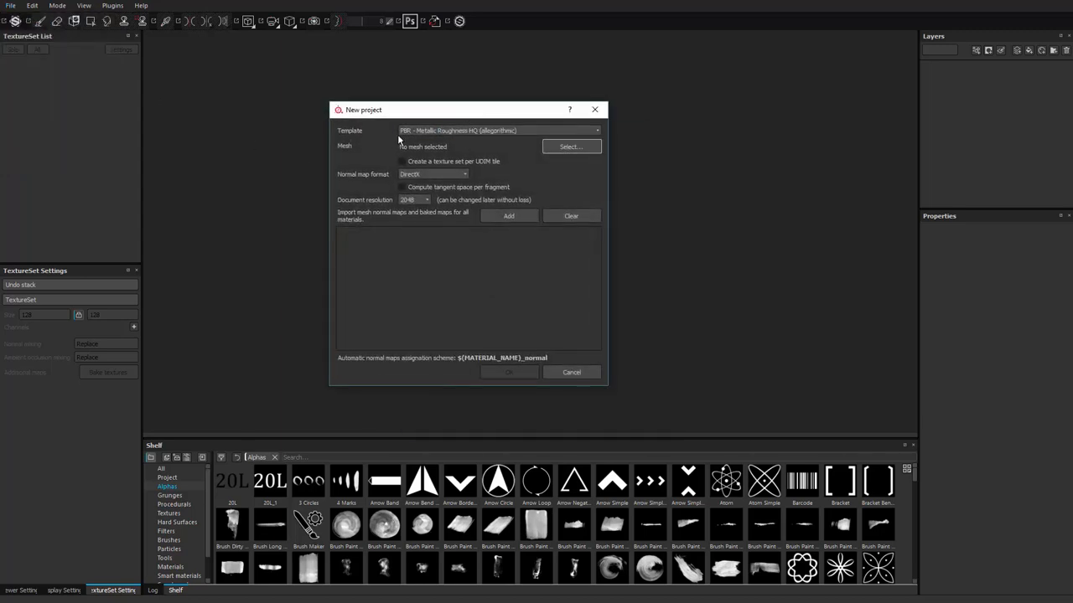
click(500, 131)
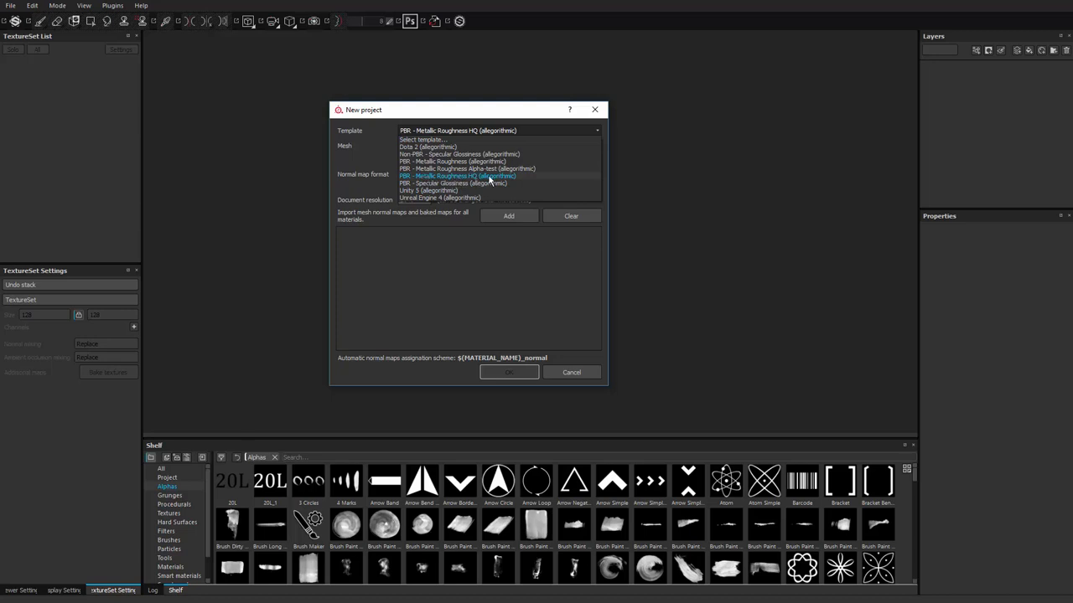
click(459, 176)
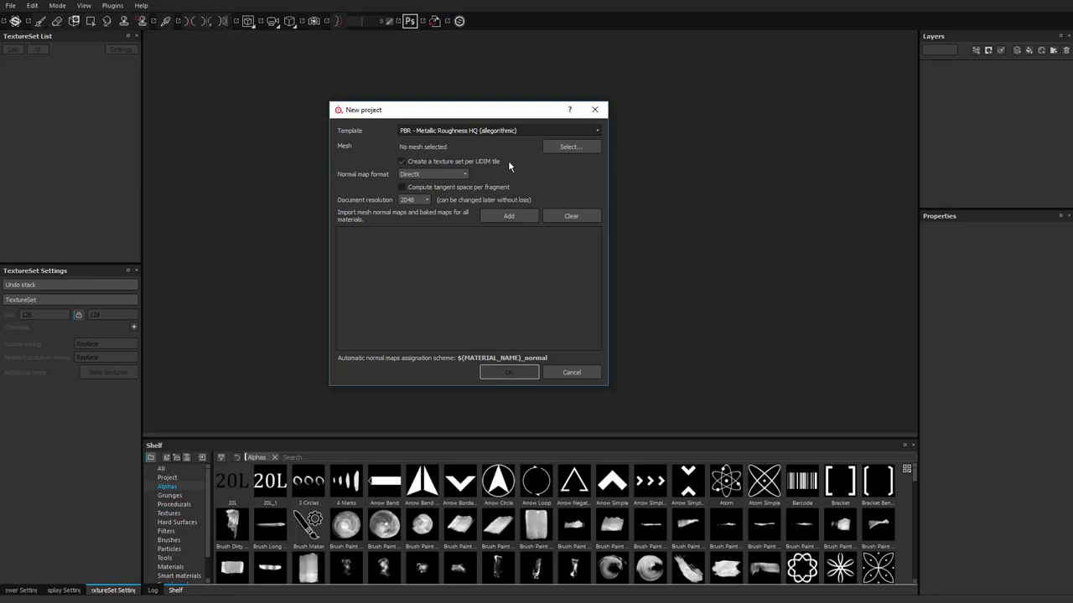
Step: Load the scan box retopo lp v2 mesh as the project's mesh
click(570, 147)
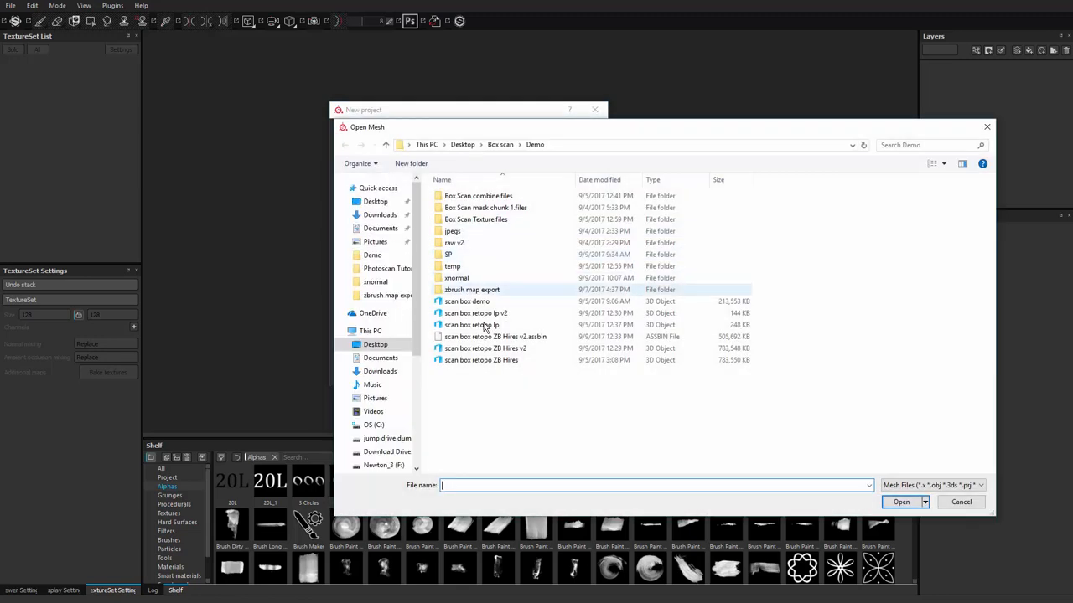
click(475, 313)
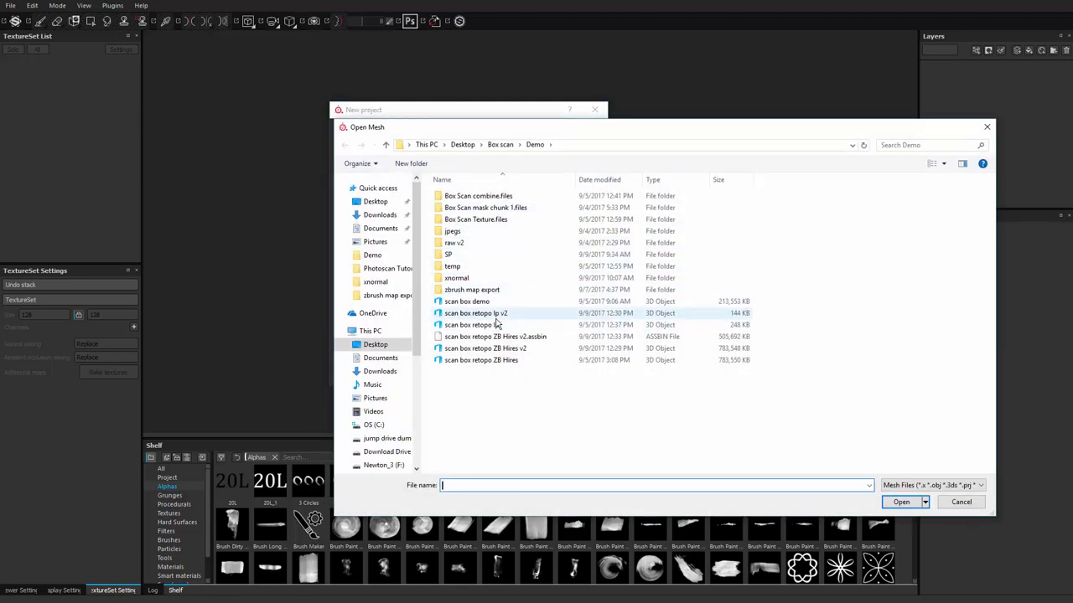
click(476, 313)
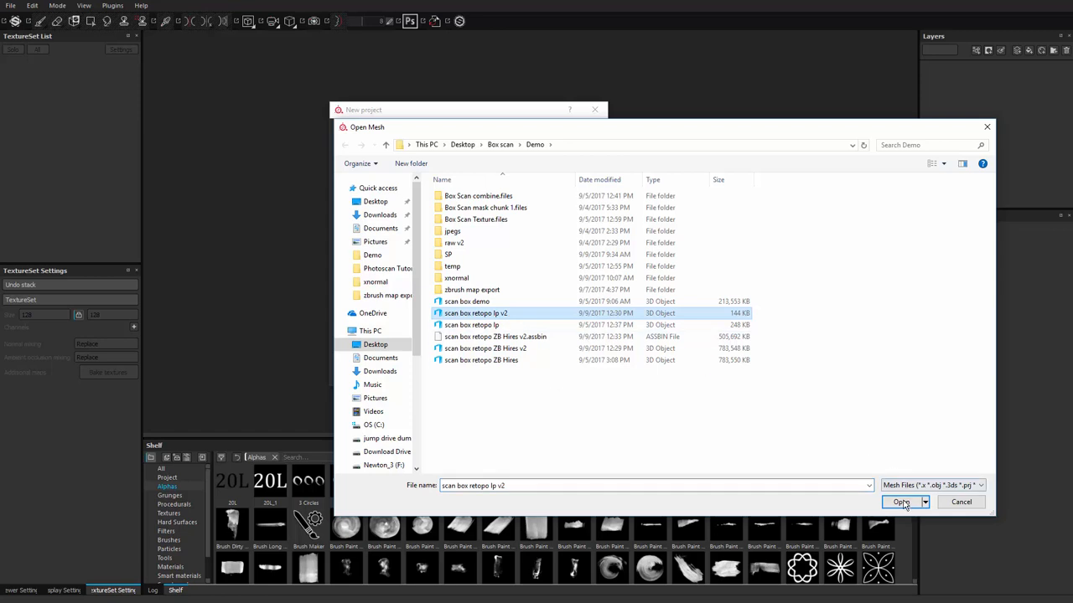
click(900, 501)
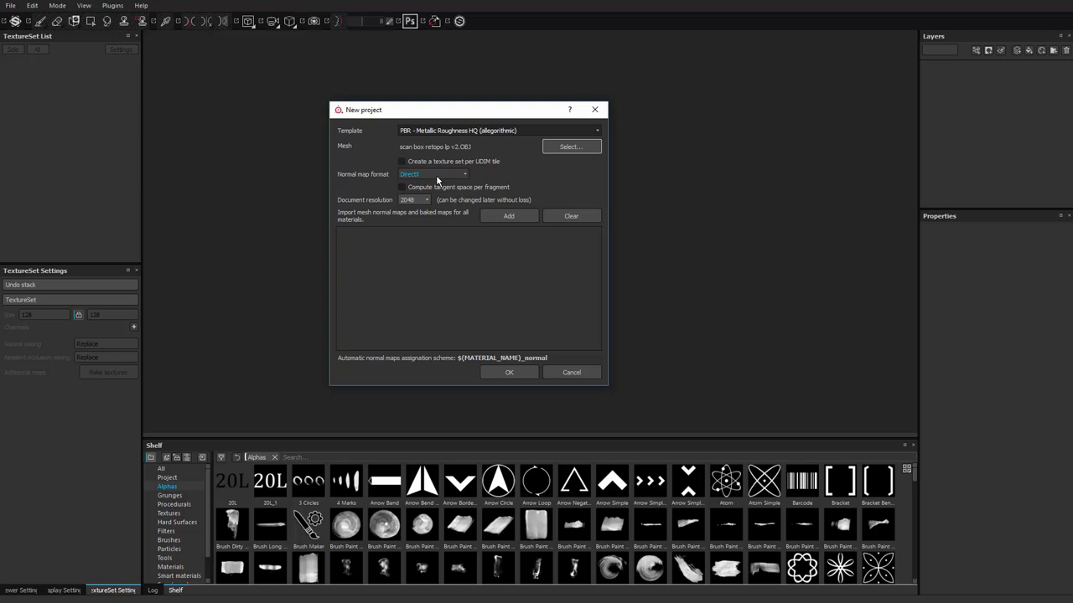
Step: Keep DirectX as the normal map format and create the project with the chest mesh
click(432, 173)
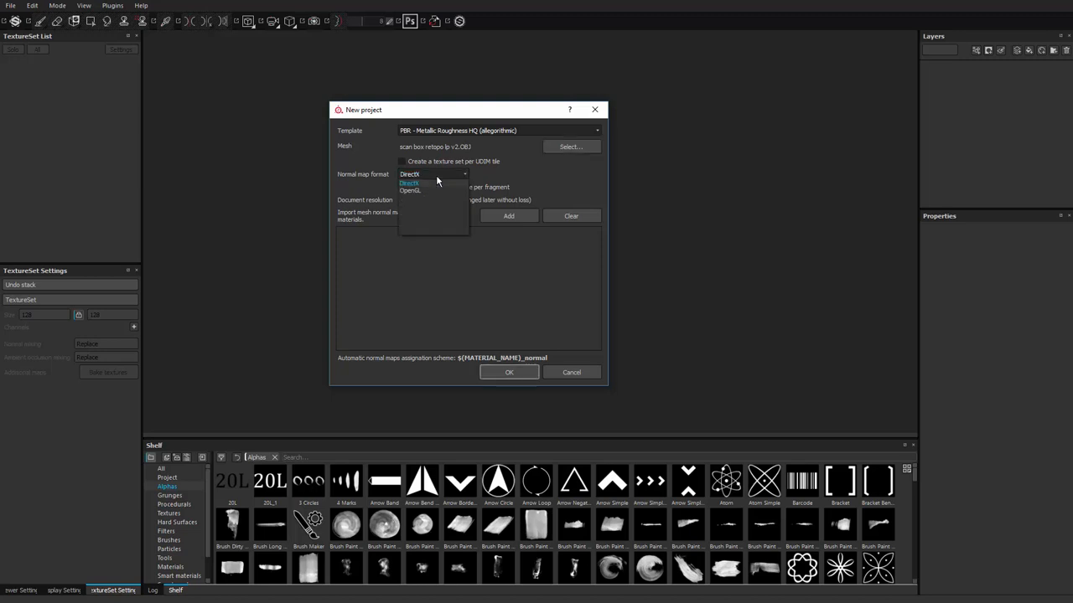
click(409, 182)
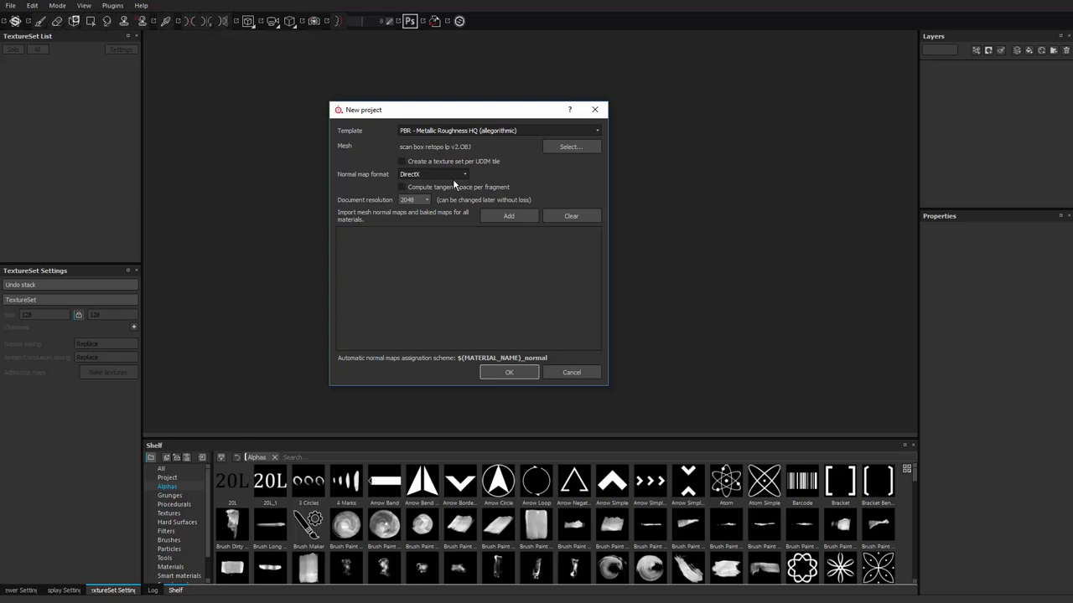
click(432, 174)
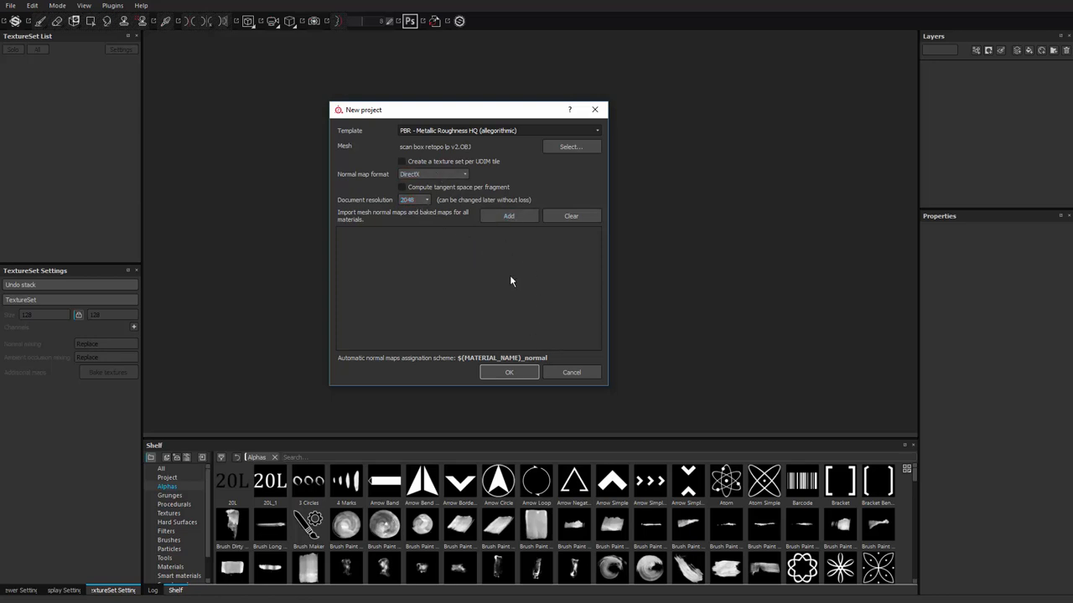
click(509, 372)
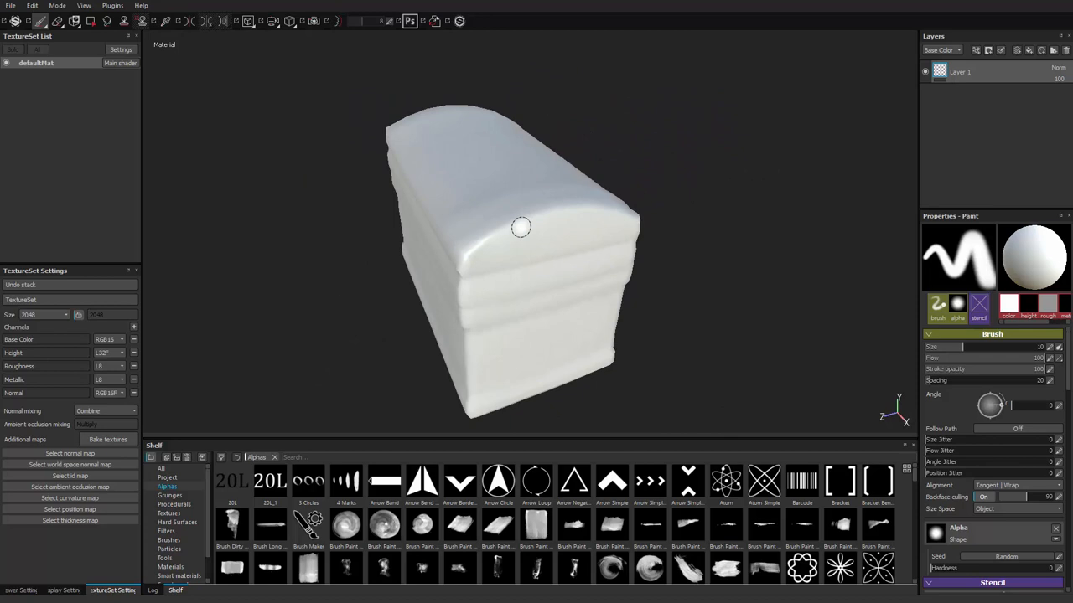
drag(520, 227, 645, 278)
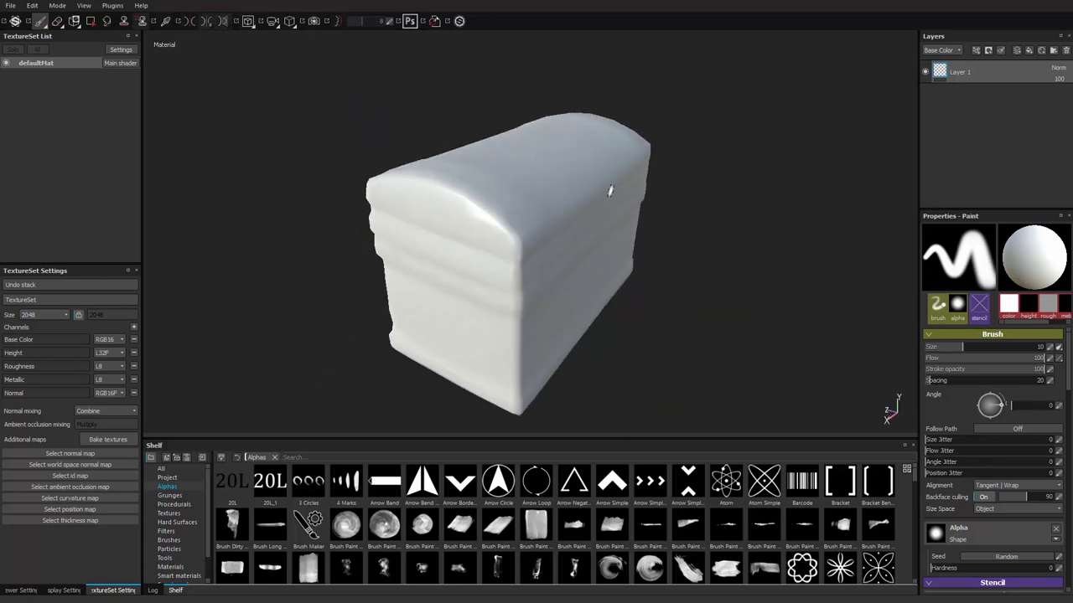
drag(610, 191, 388, 255)
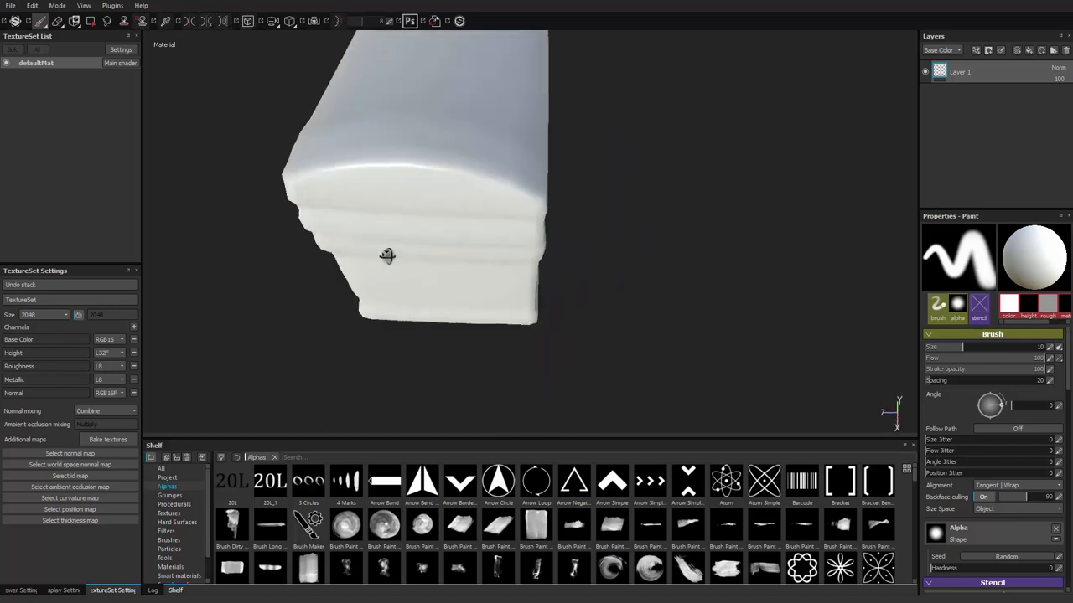
drag(388, 255, 553, 187)
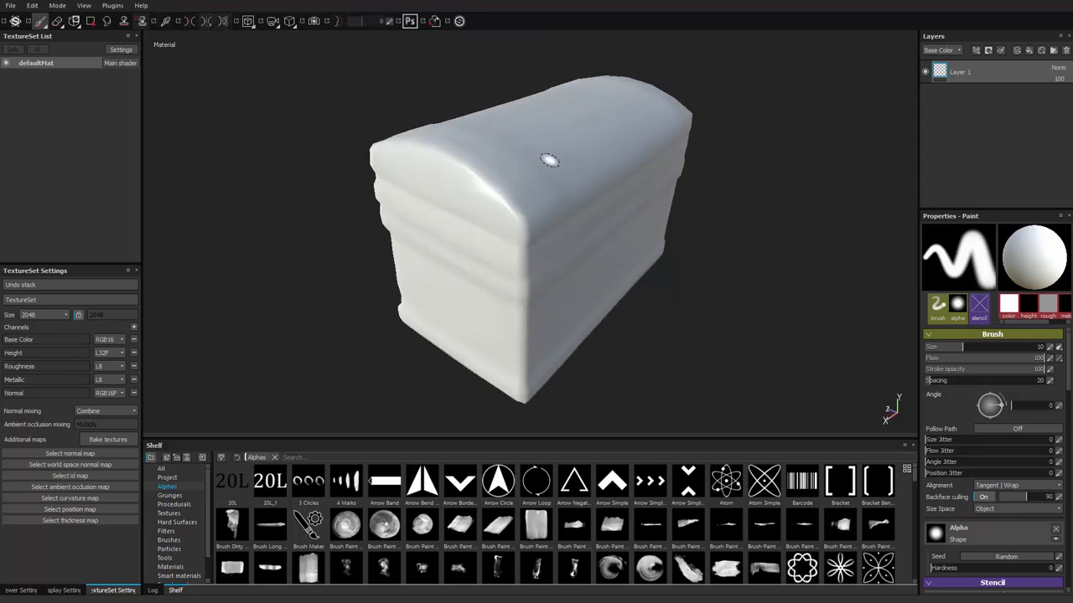
drag(550, 160, 670, 191)
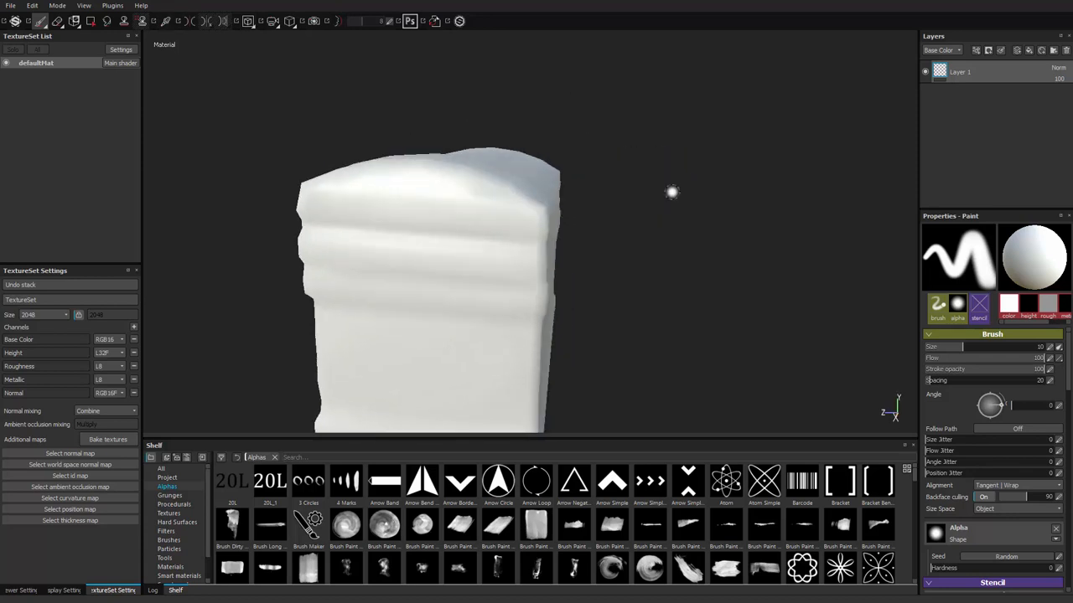
drag(671, 193, 456, 196)
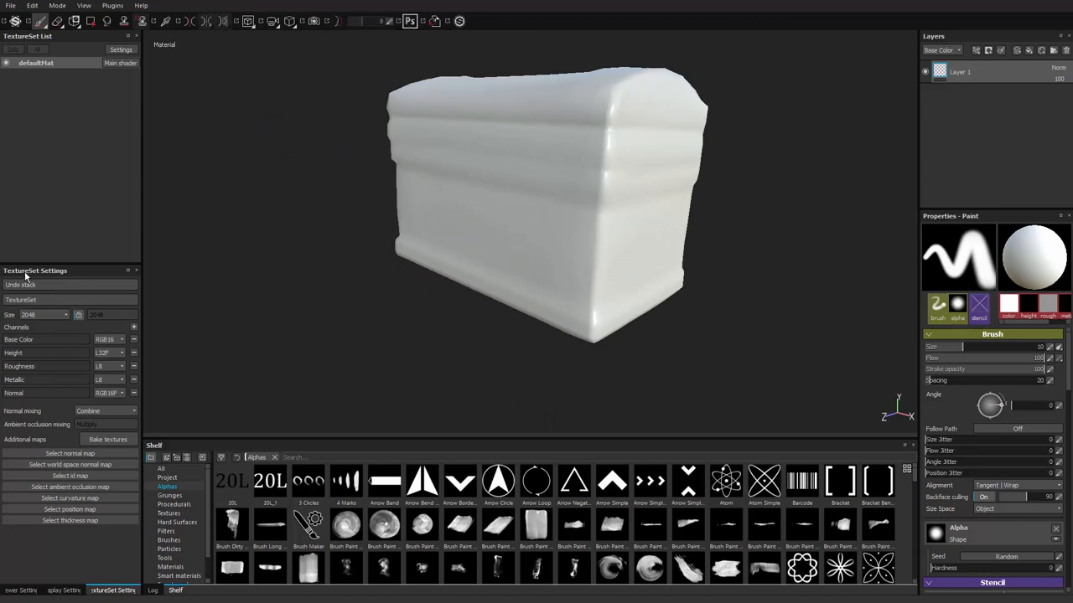
Step: Rename the chest's texture set to 'box shader' and bring up the bake settings
click(37, 64)
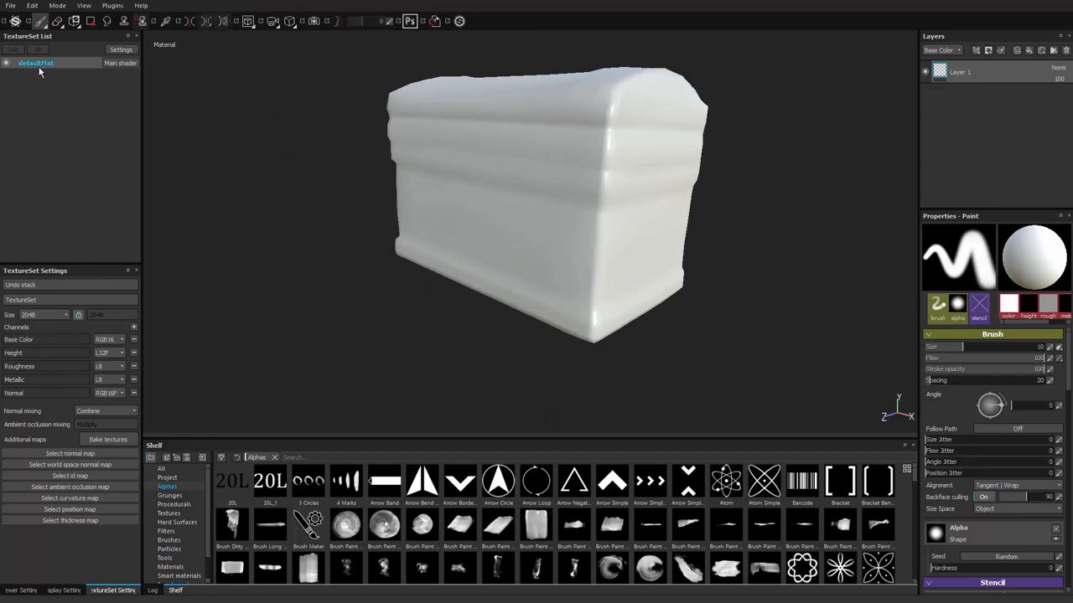
double_click(35, 63)
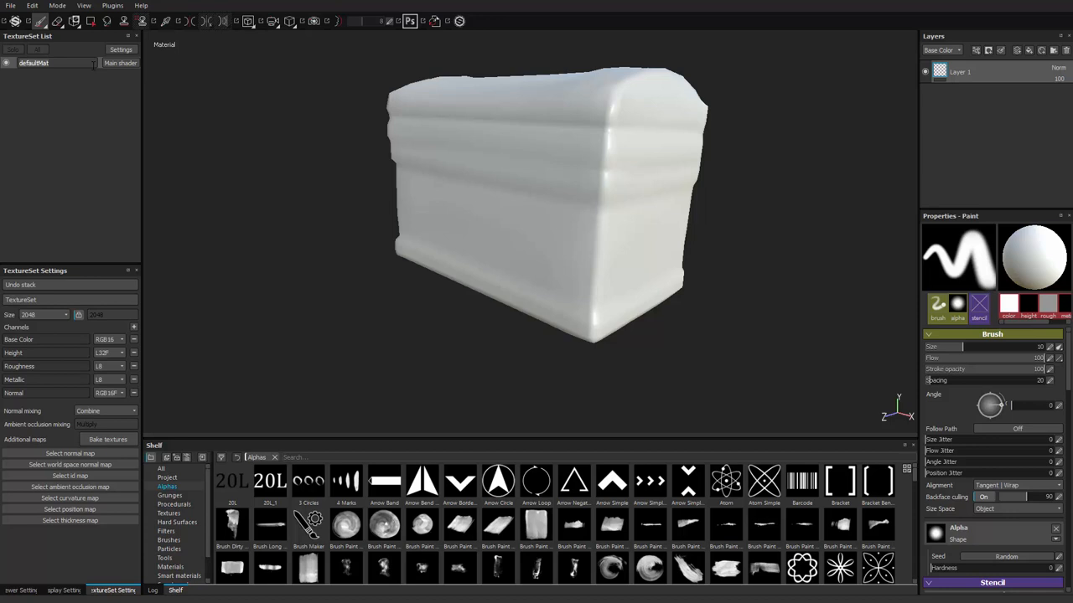
text(box shader)
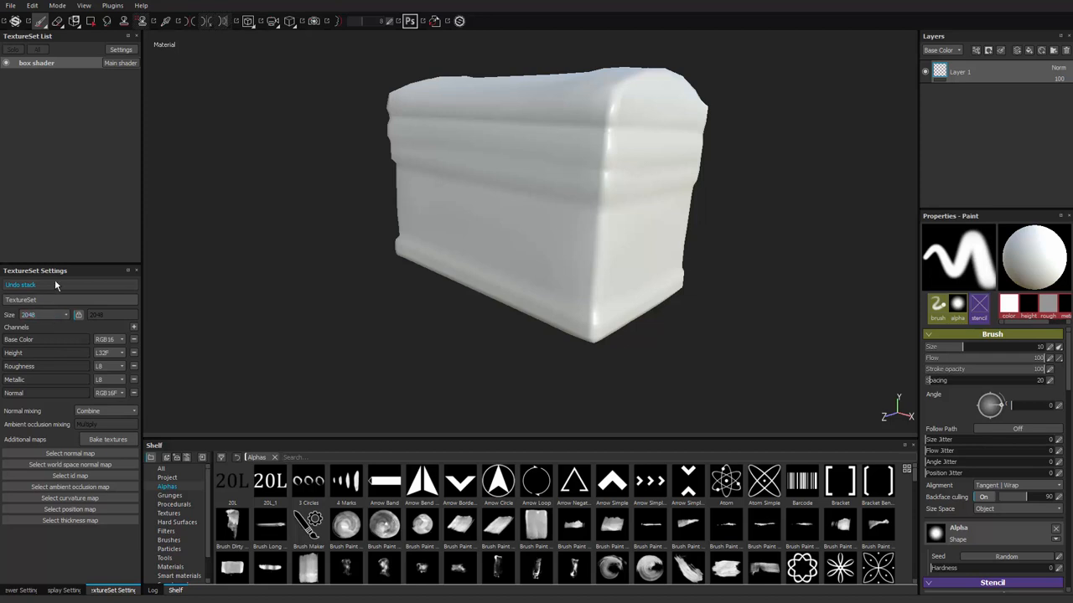
mouse_move(58, 359)
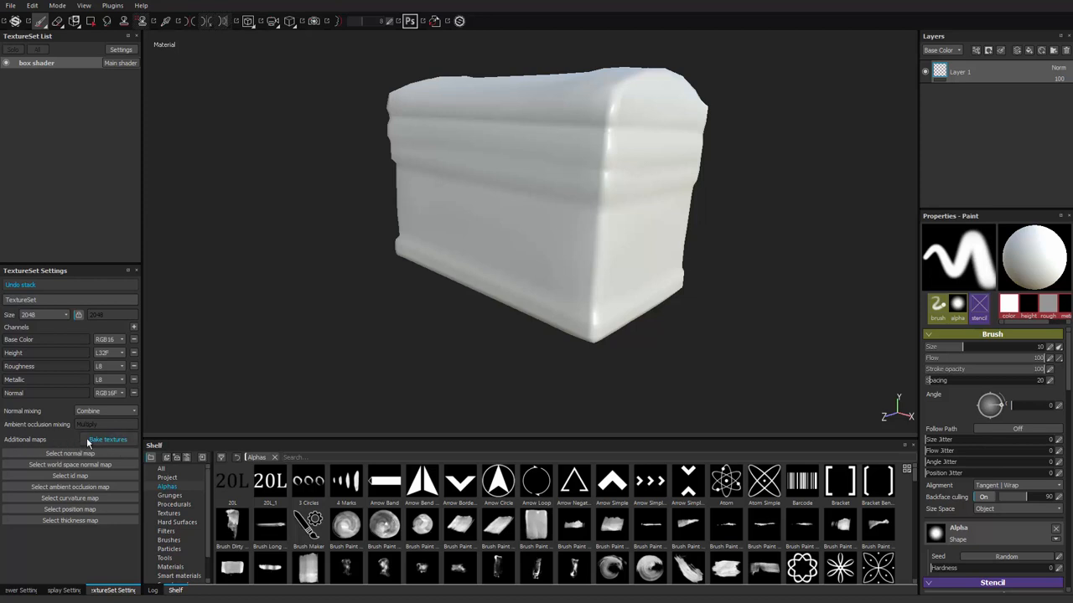
click(107, 439)
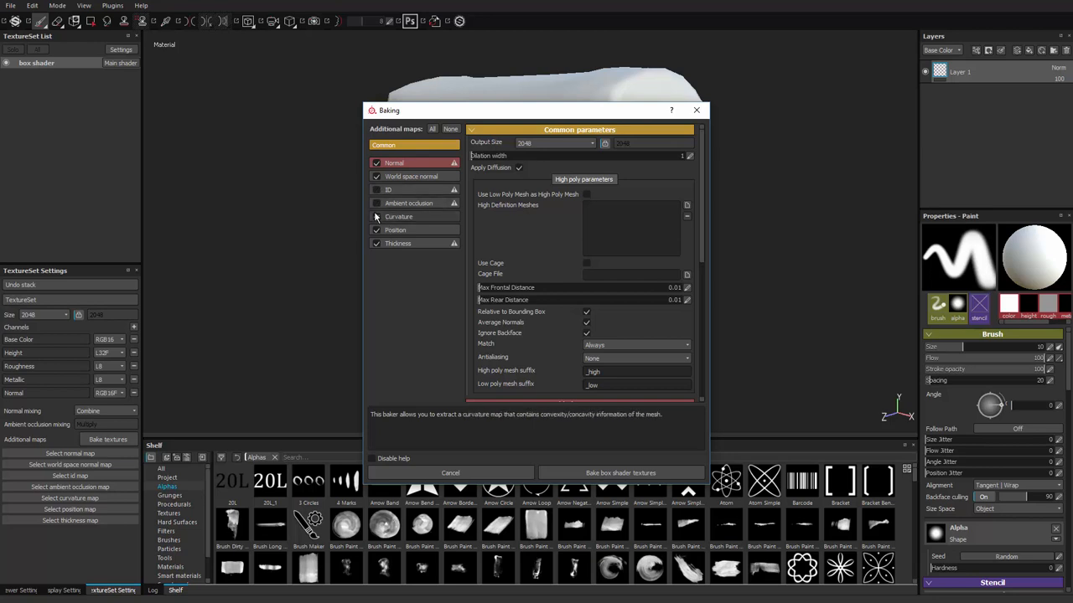
Step: Add the high-poly scanned chest mesh as the High Definition Meshes source
click(375, 216)
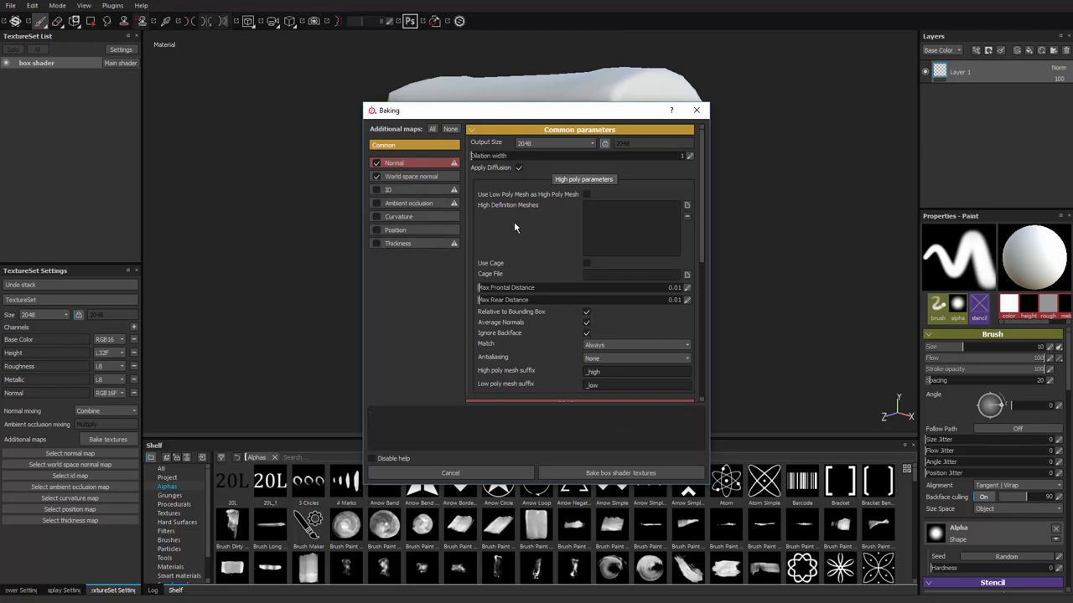
mouse_move(502, 156)
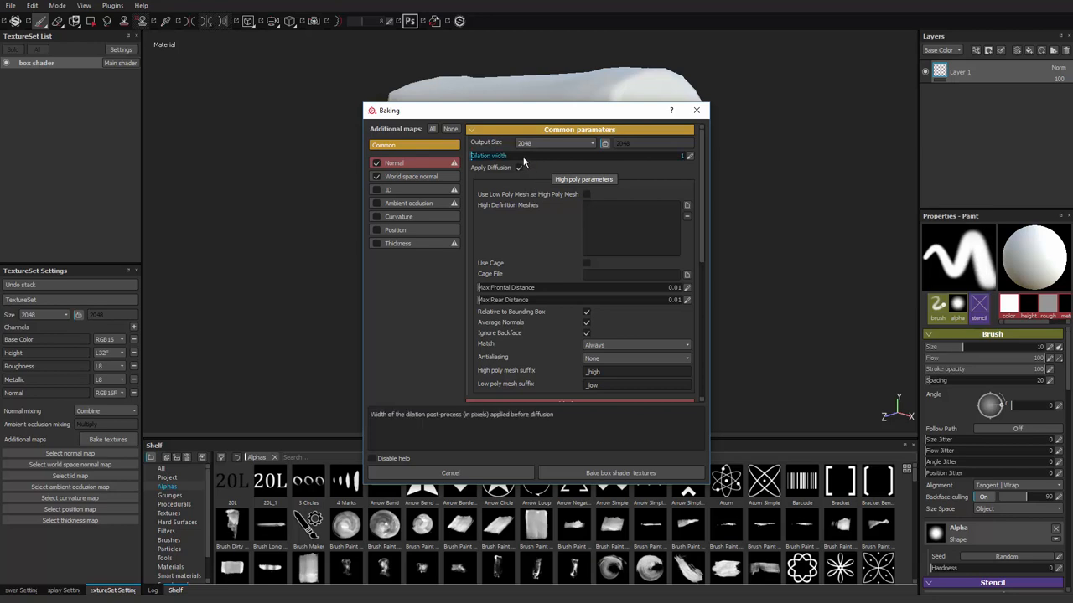
mouse_move(561, 186)
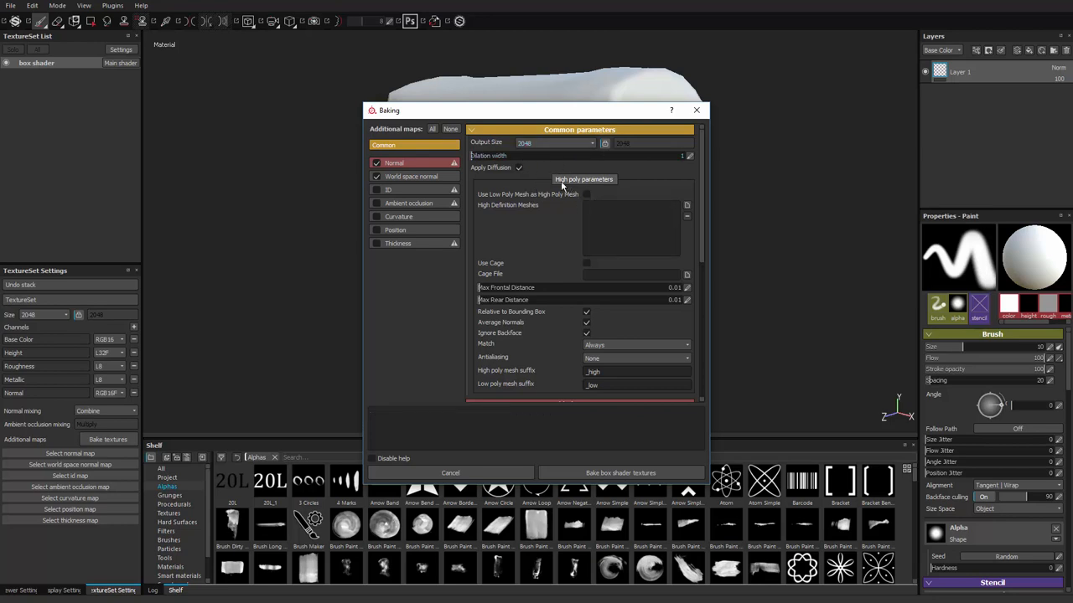
mouse_move(687, 207)
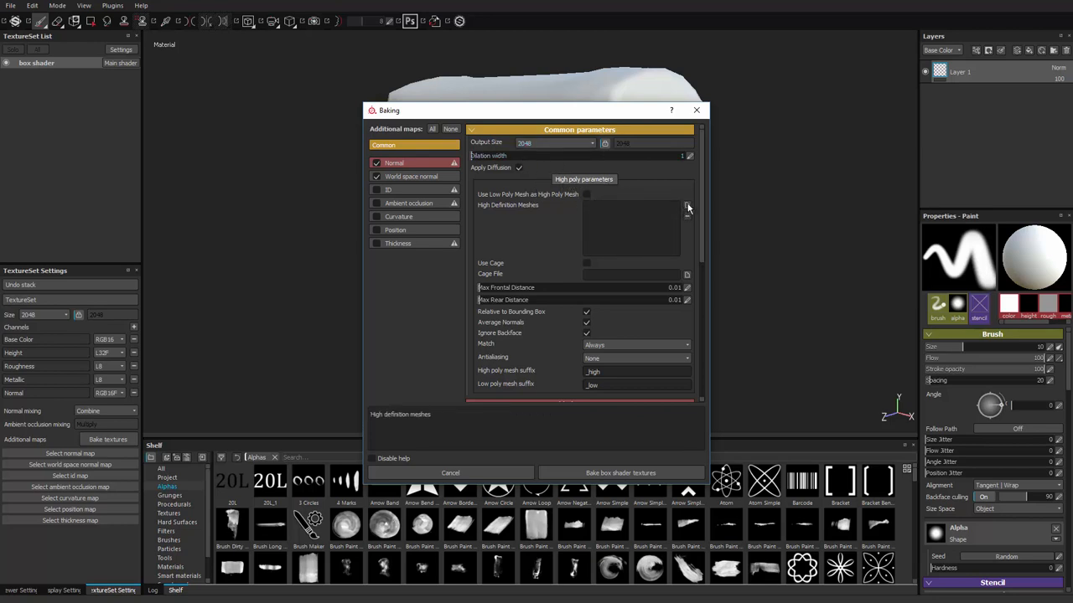
click(687, 207)
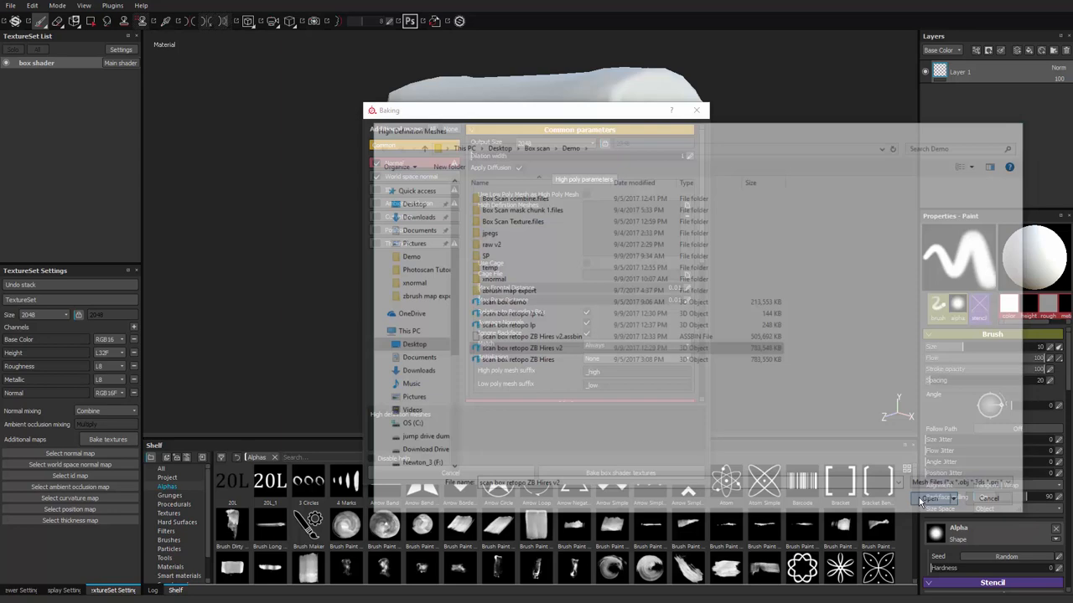
click(938, 499)
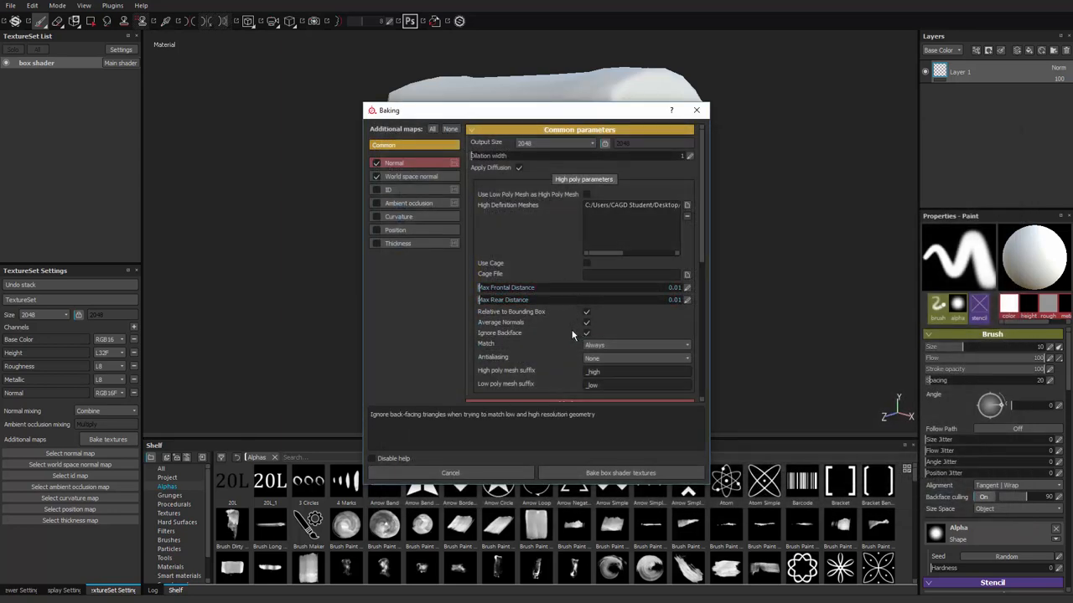
mouse_move(493, 357)
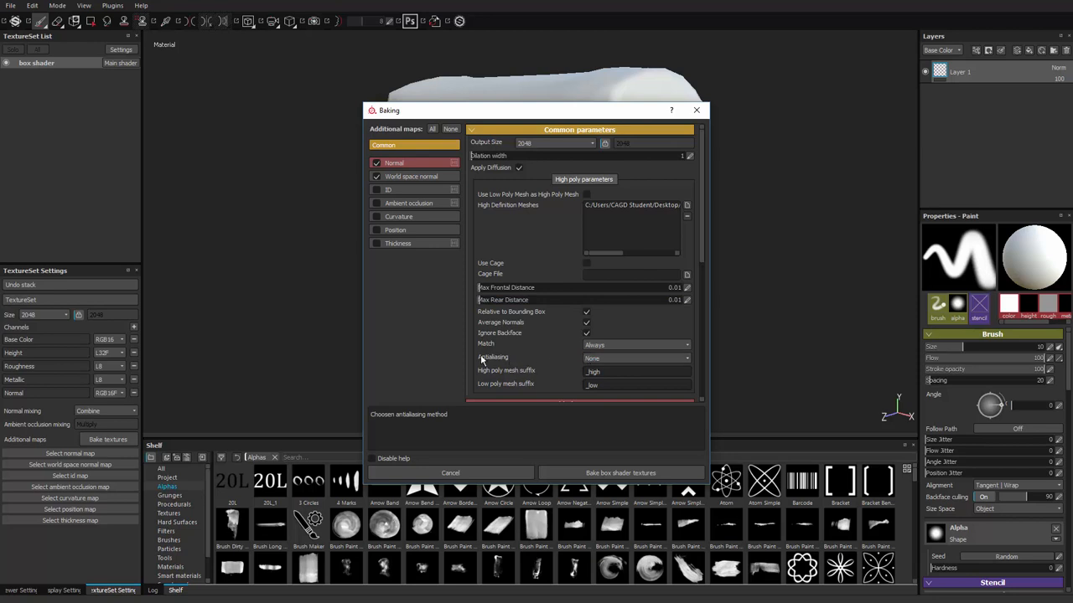
Step: Set bake antialiasing to Subsampling 4x4 and bake the box shader textures
click(637, 359)
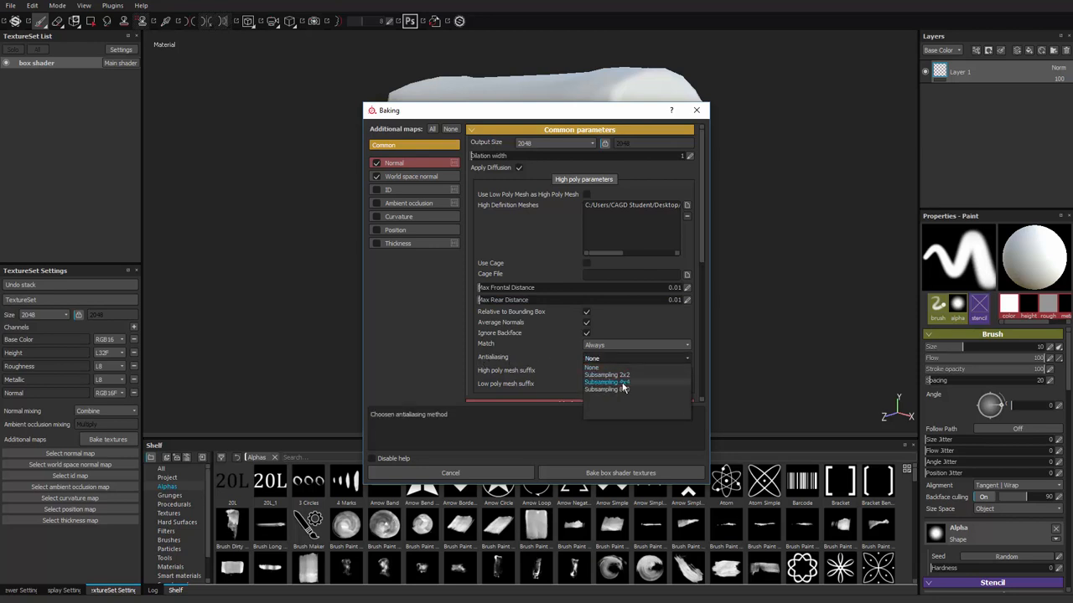
click(607, 382)
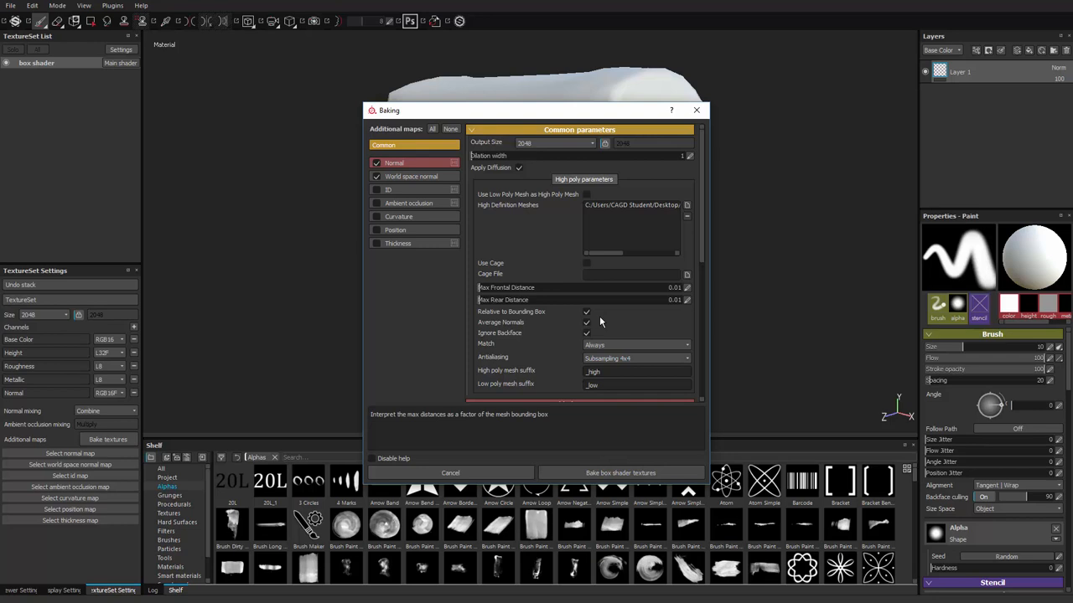
mouse_move(608, 310)
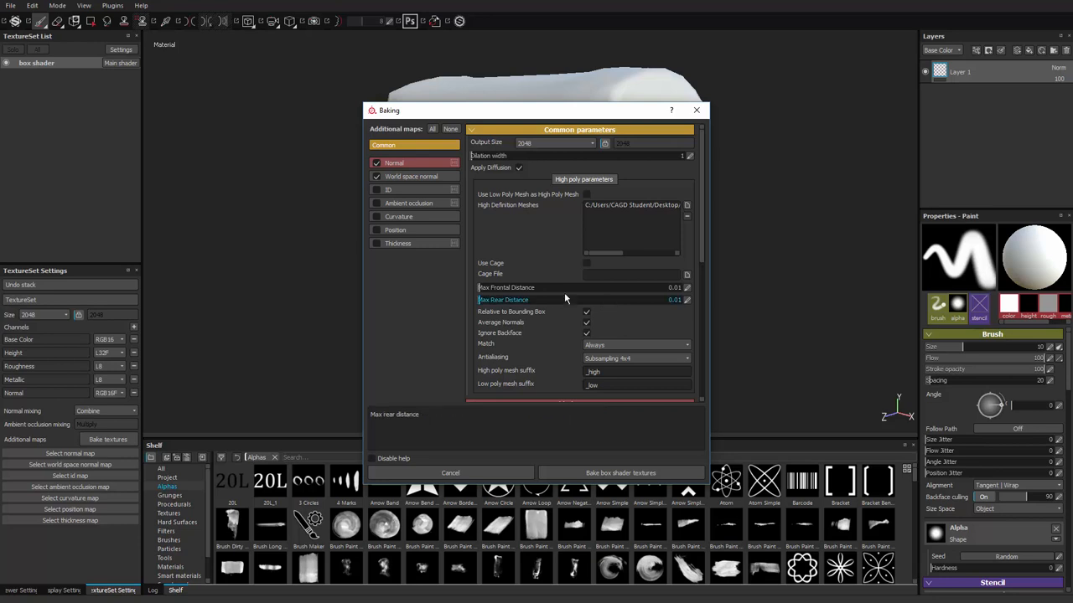
click(635, 345)
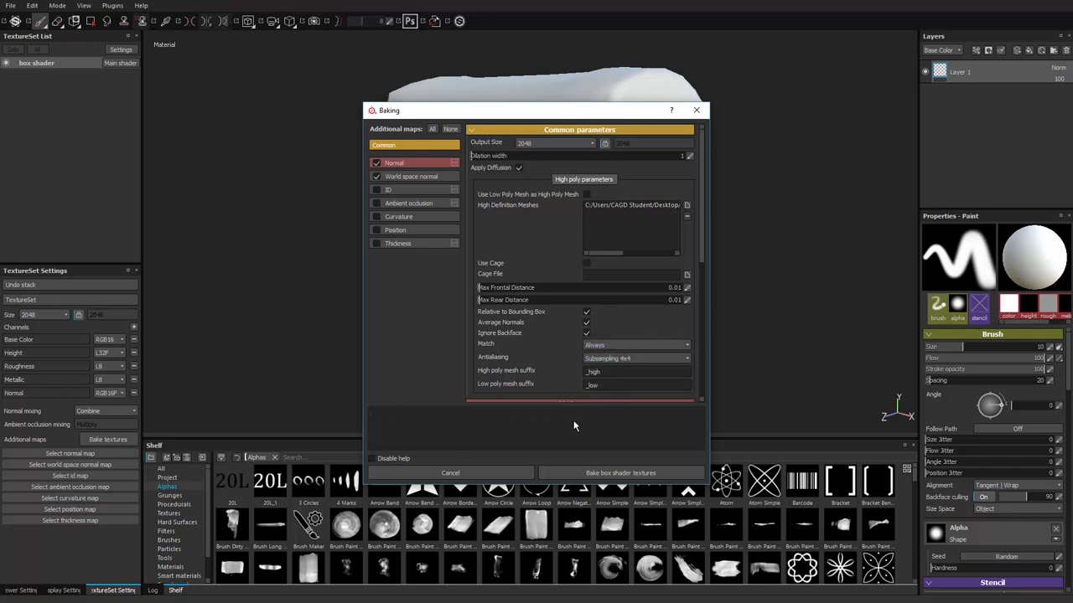
mouse_move(620, 473)
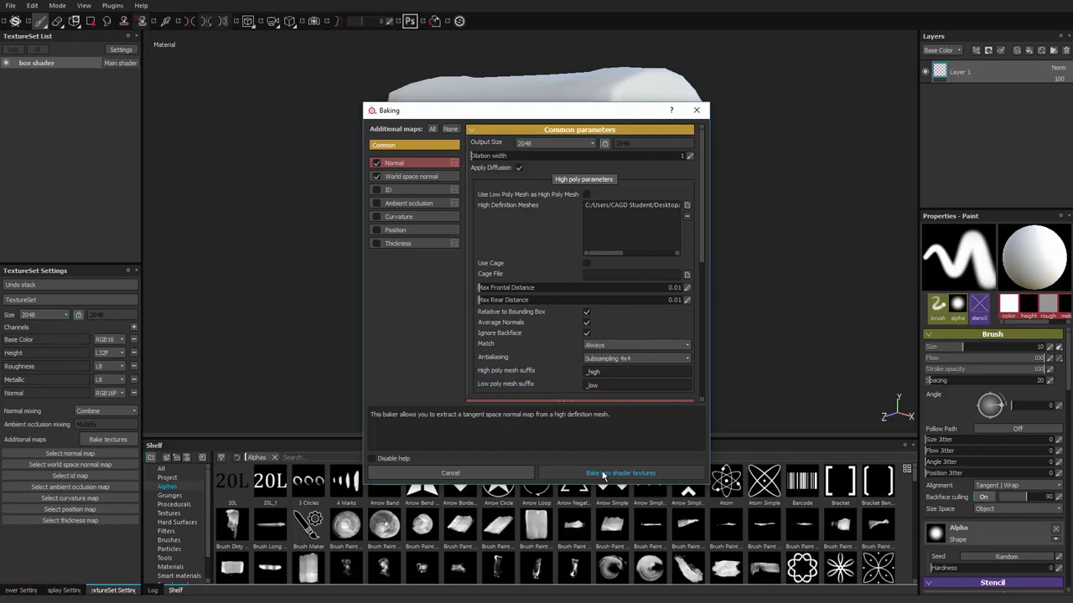
click(620, 473)
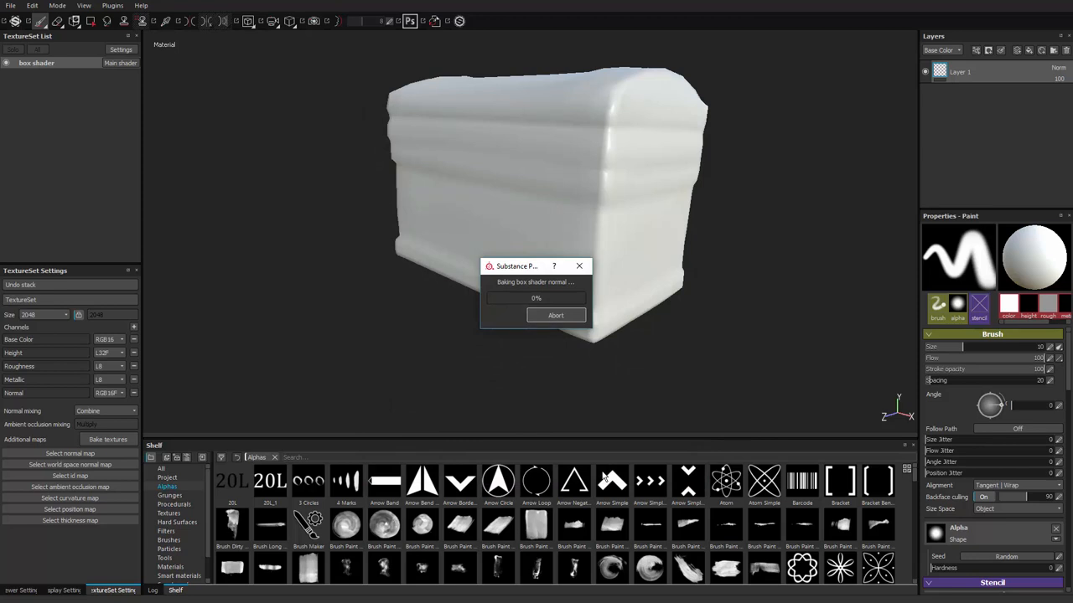
mouse_move(580, 265)
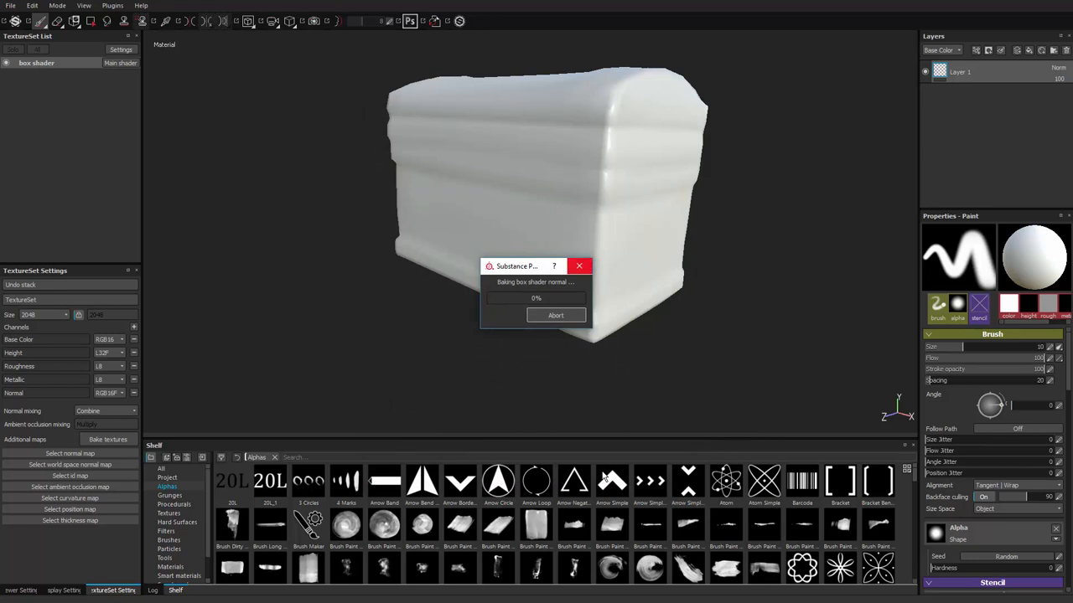
mouse_move(601, 476)
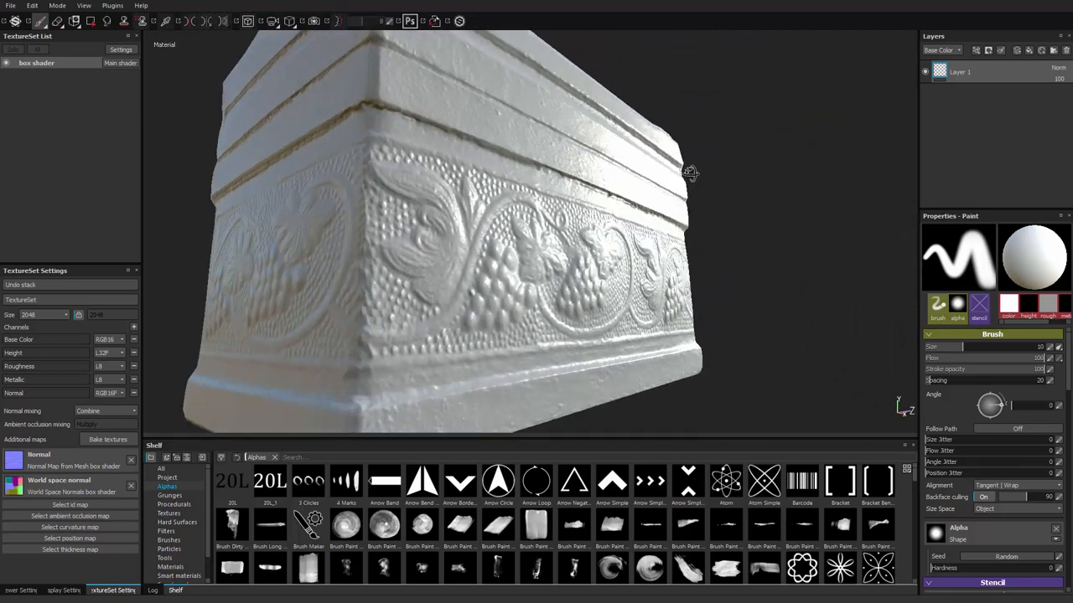
Step: Orbit and zoom around the chest to inspect the baked embossed floral relief
drag(690, 172, 415, 191)
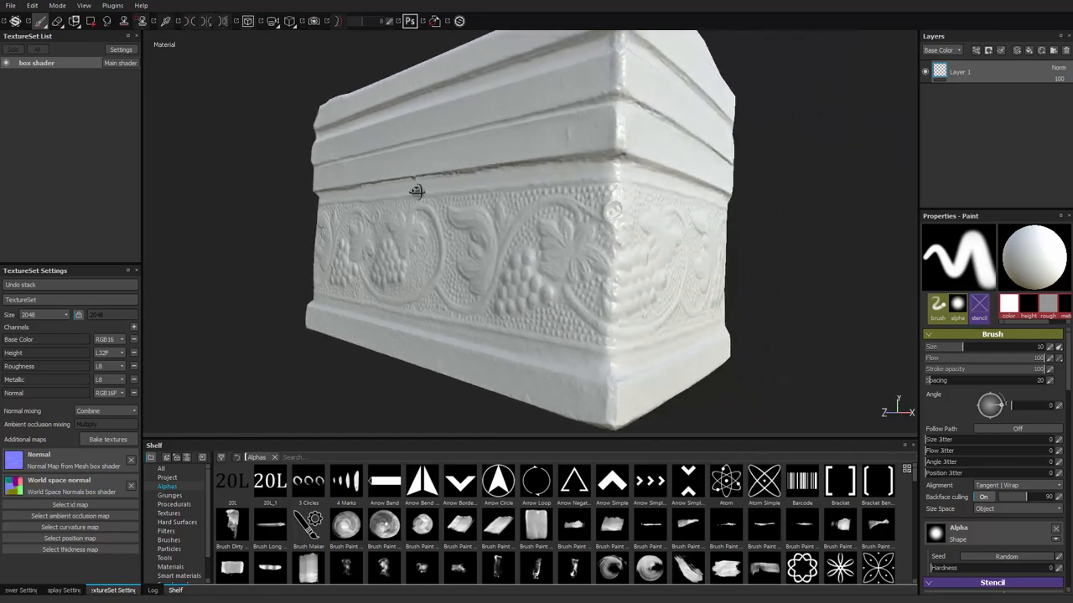
drag(415, 191, 590, 243)
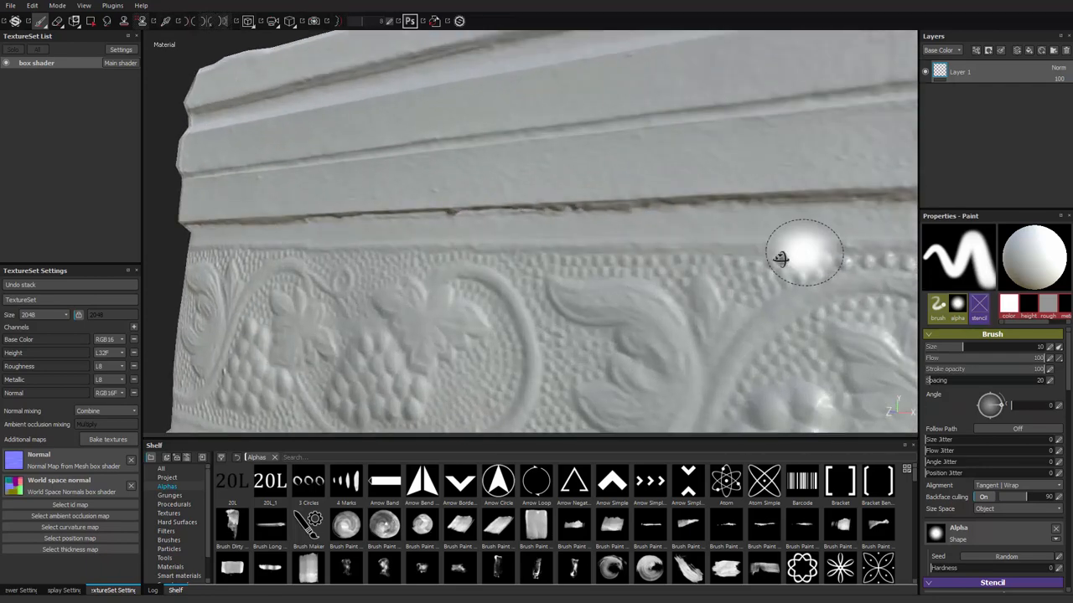
drag(779, 255, 305, 211)
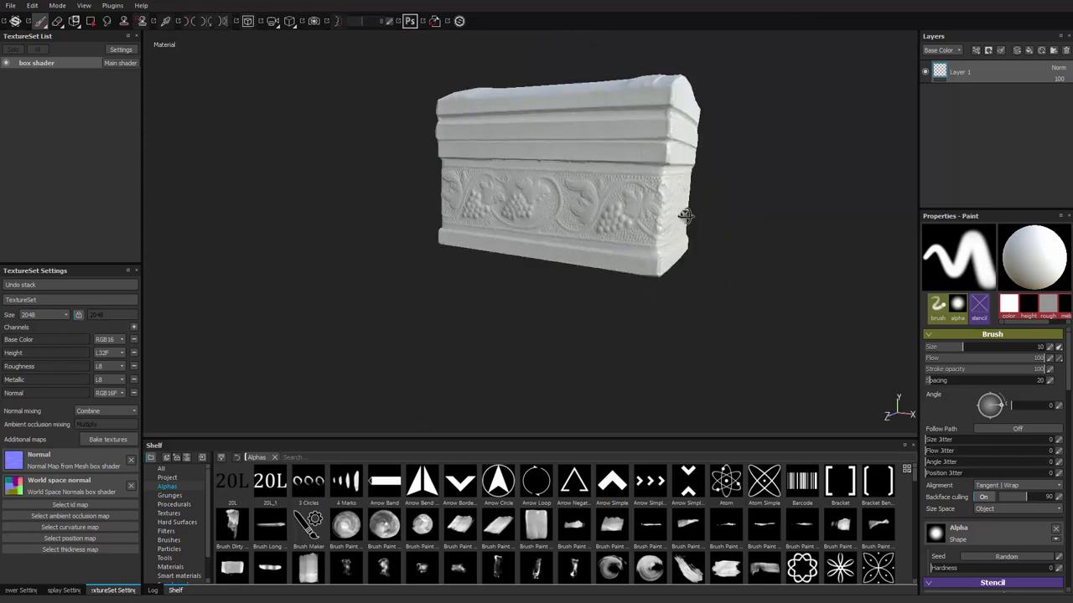
drag(687, 215, 526, 282)
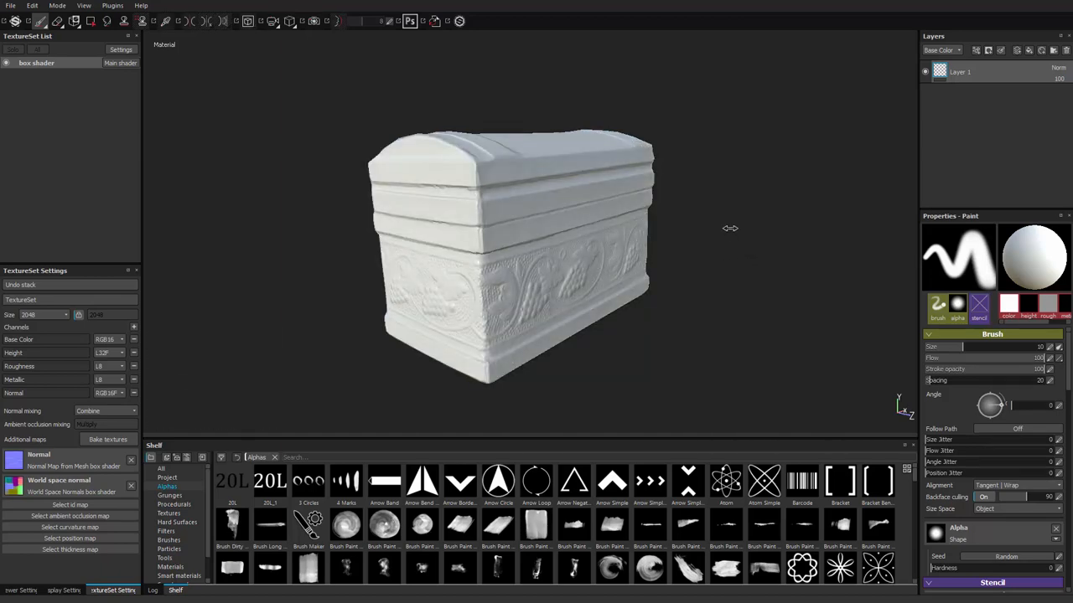
drag(731, 228, 804, 229)
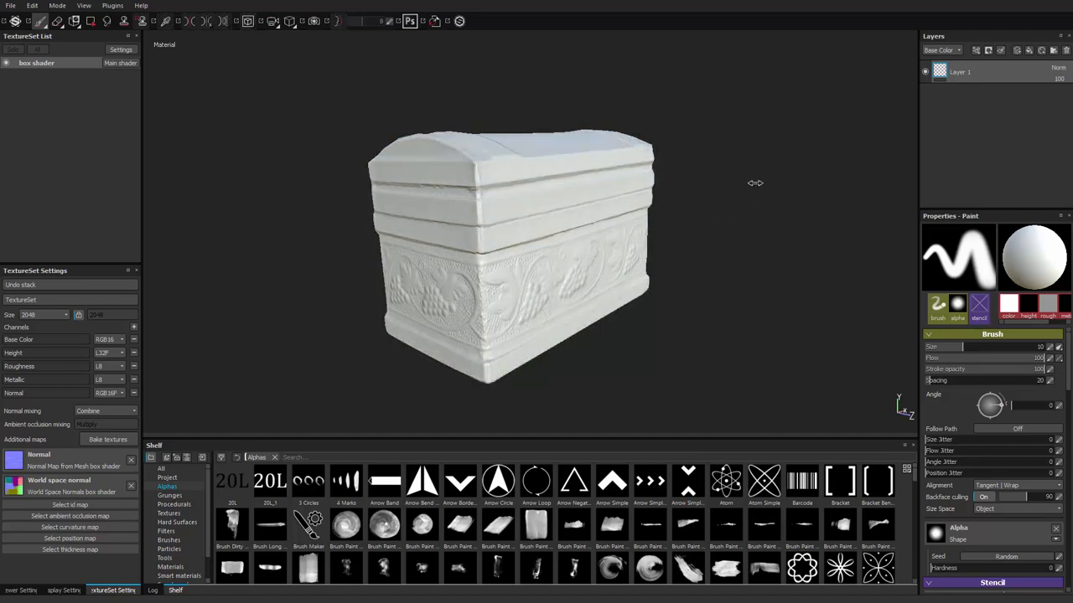
drag(755, 183, 784, 196)
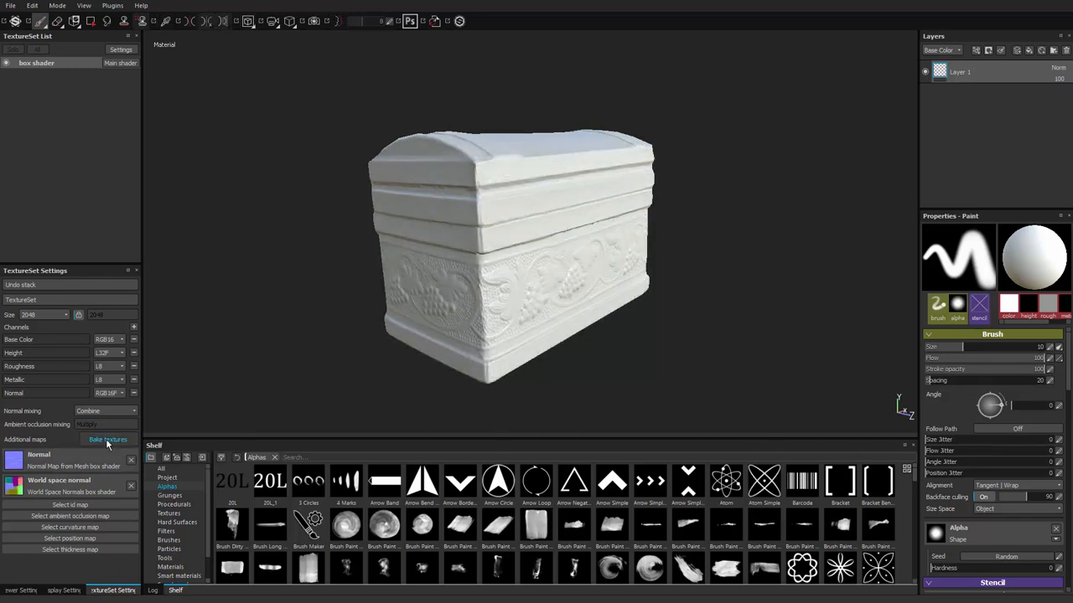
Step: Reopen baking, enable ambient occlusion with adjusted secondary rays, and add curvature
click(107, 439)
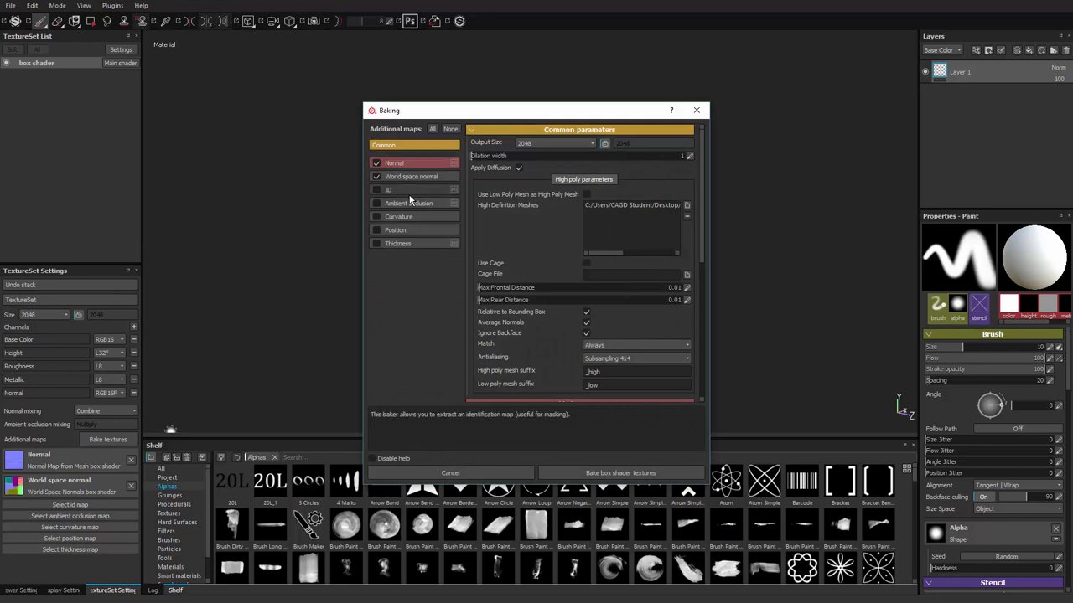
mouse_move(405, 198)
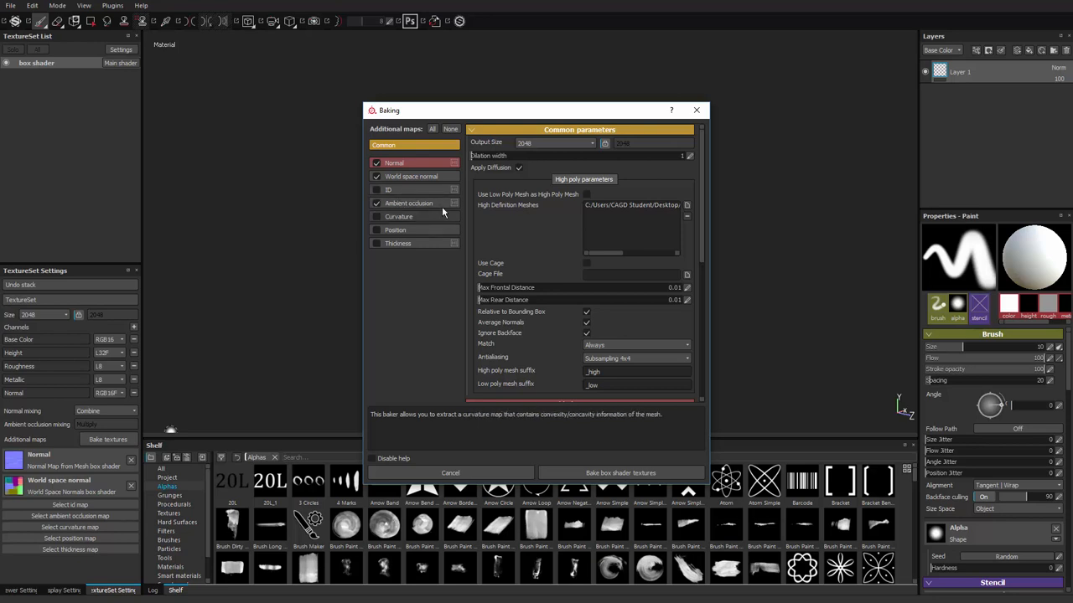
click(409, 203)
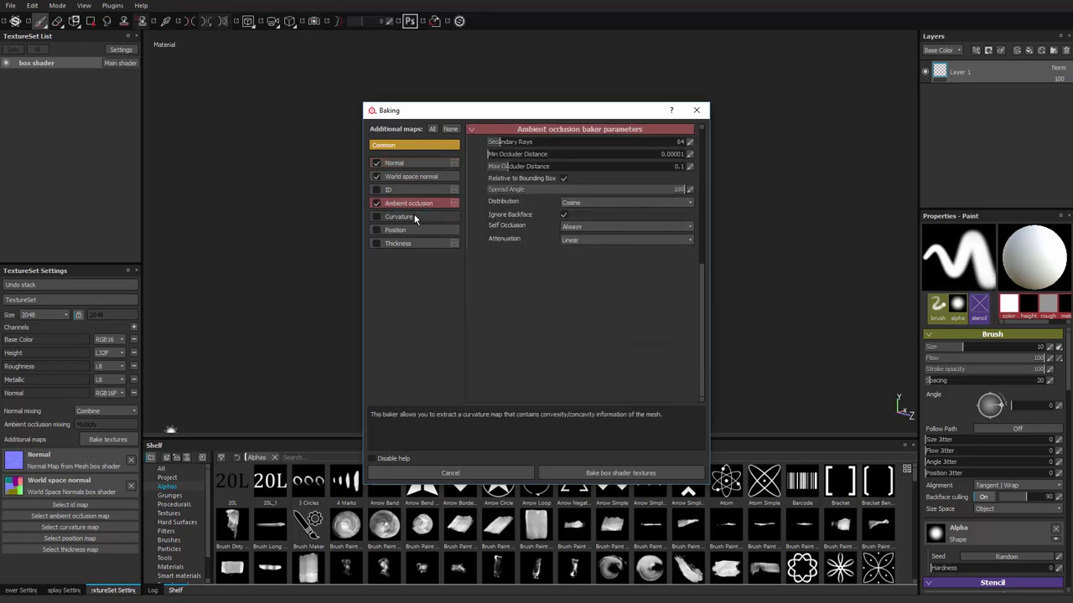
mouse_move(513, 204)
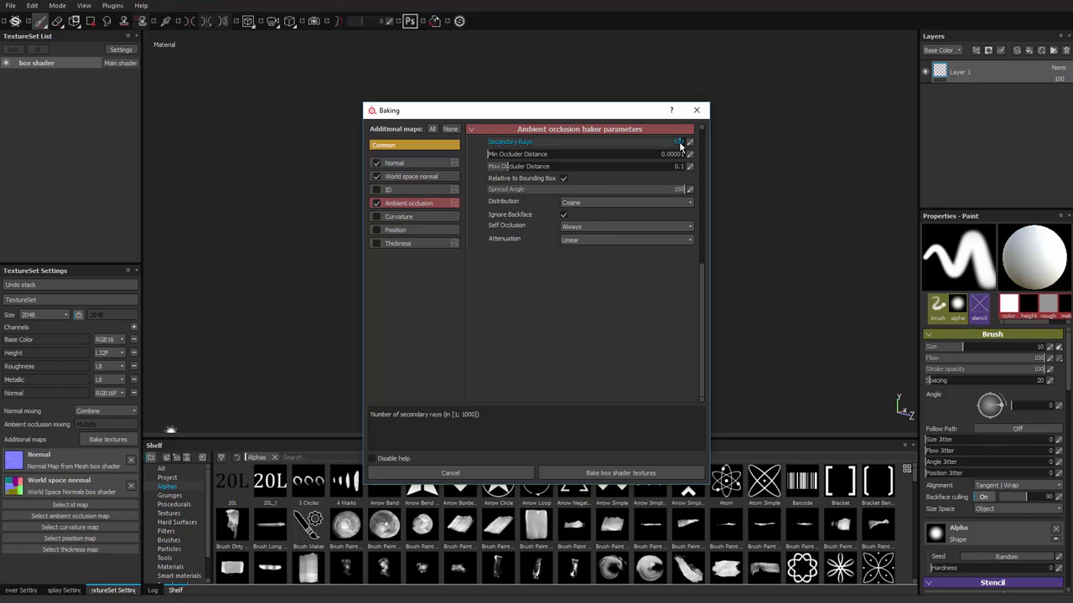
click(677, 141)
text(128)
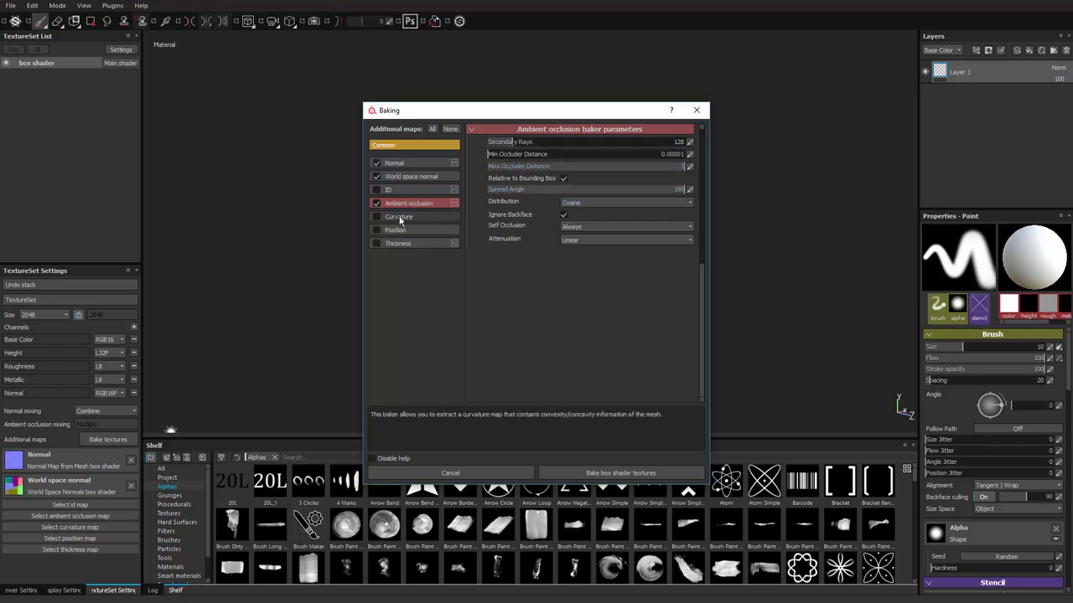
click(399, 216)
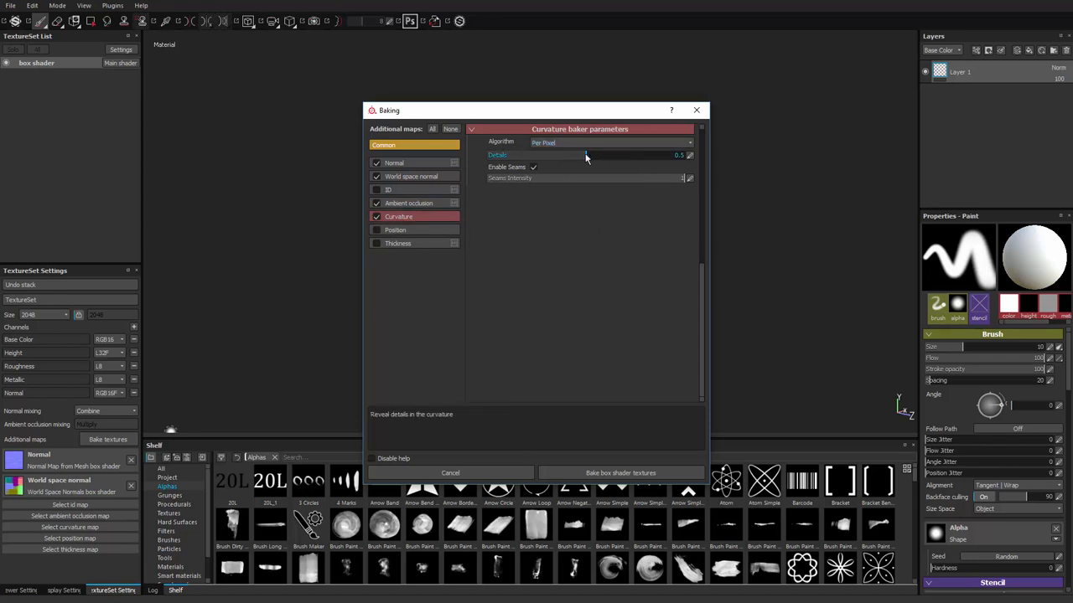
Step: Tune the curvature detail, enable the position map and bake the mesh maps
drag(586, 154, 628, 155)
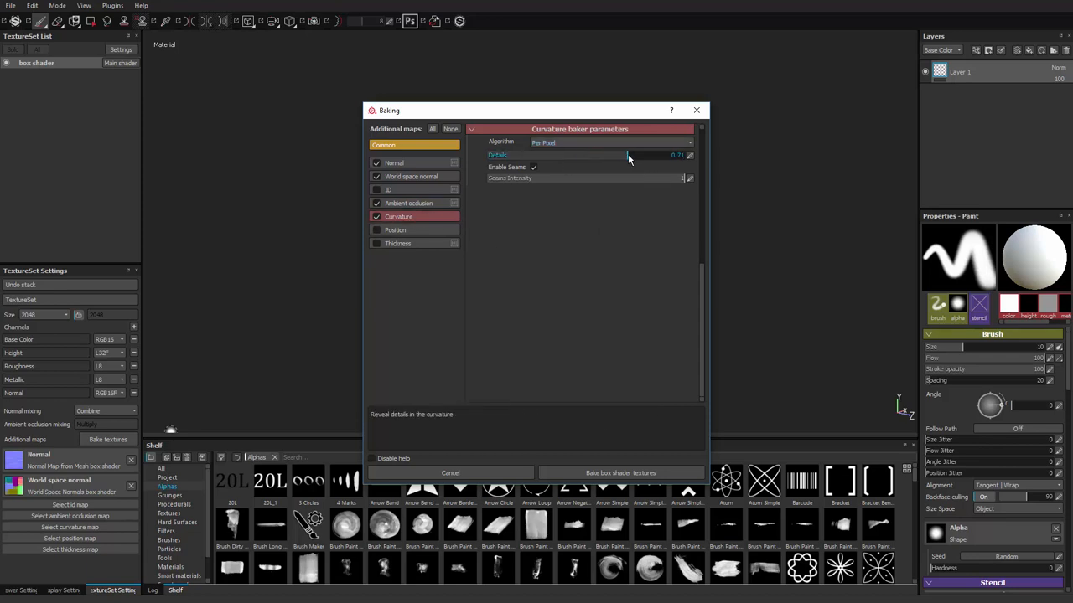
drag(627, 155, 641, 154)
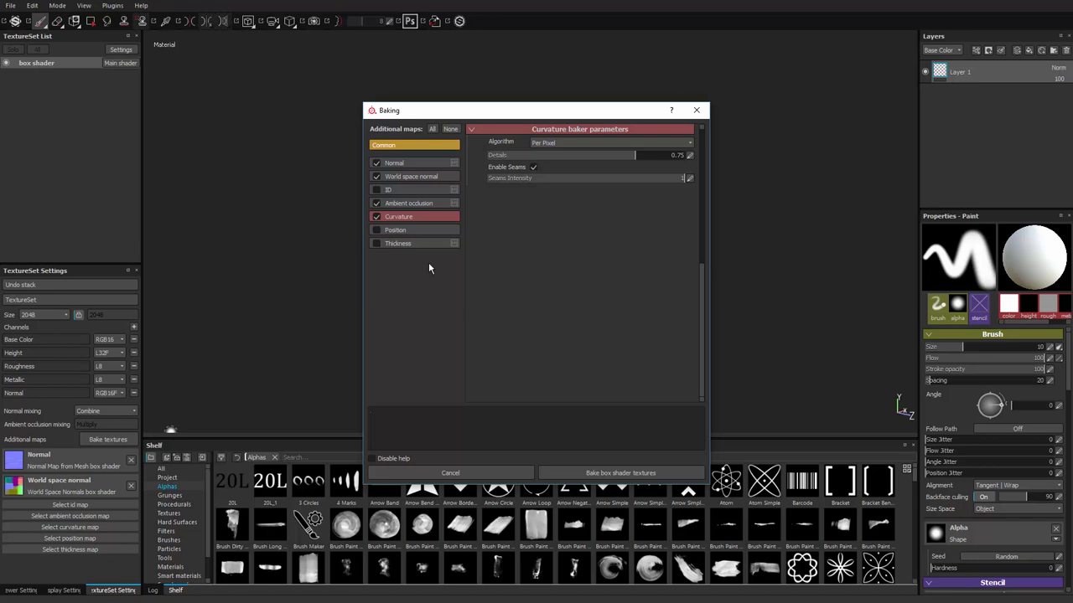
click(396, 229)
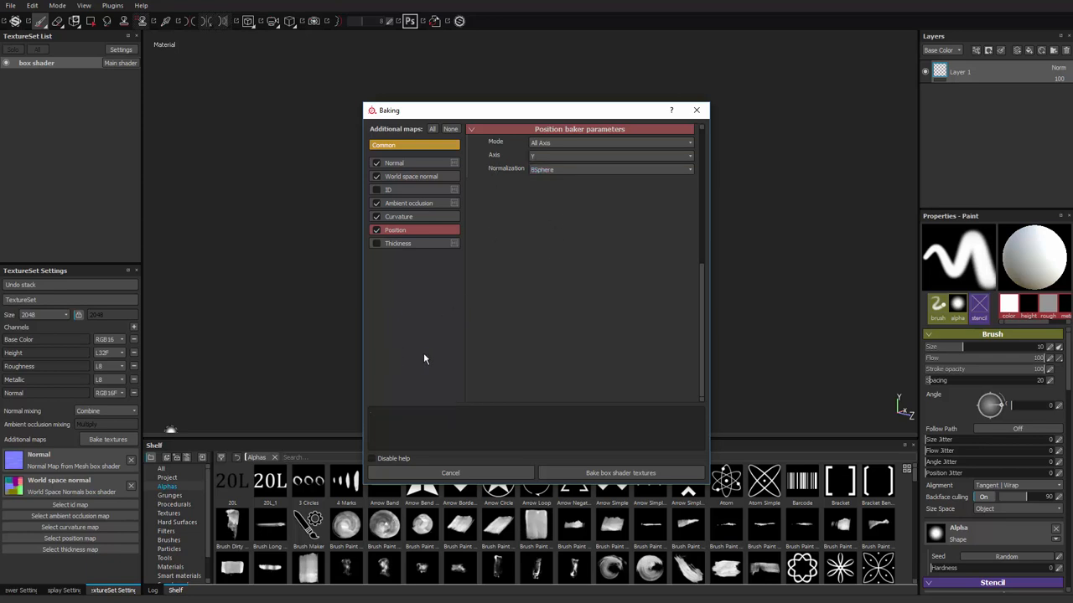
mouse_move(461, 338)
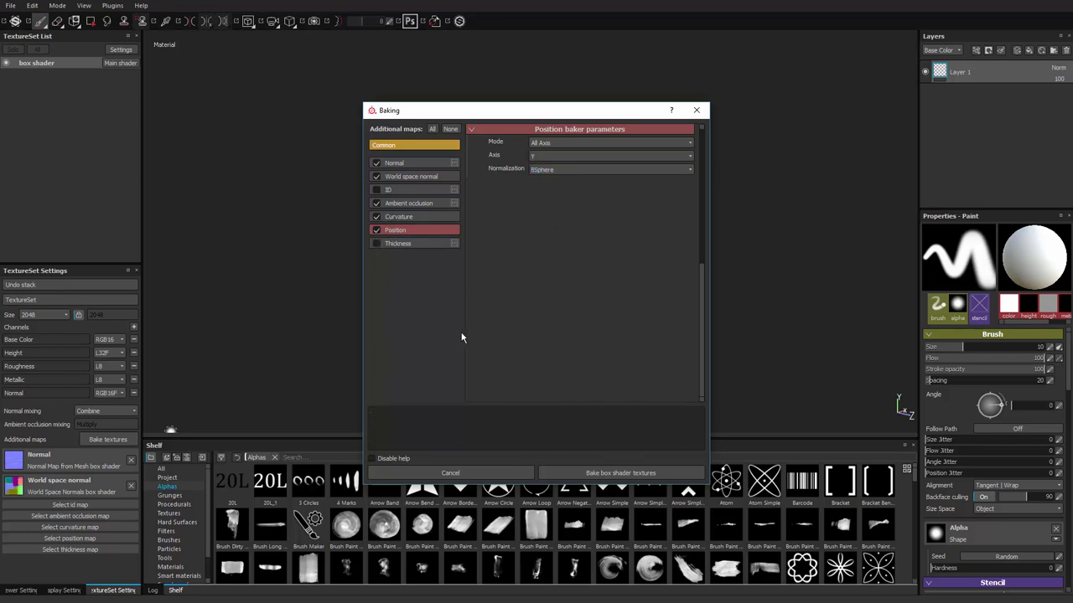
mouse_move(562, 347)
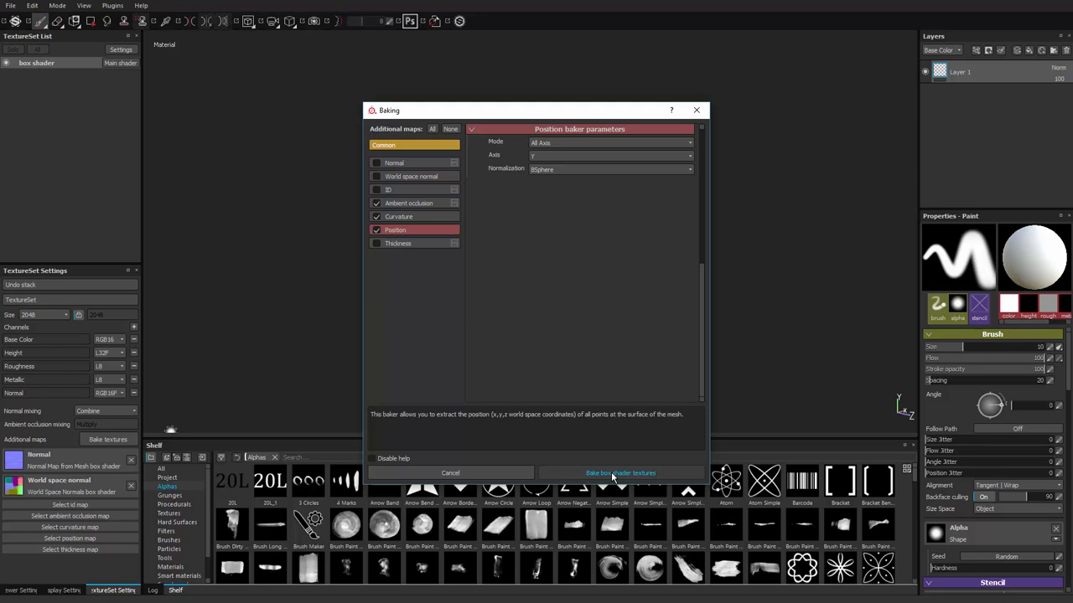
click(620, 472)
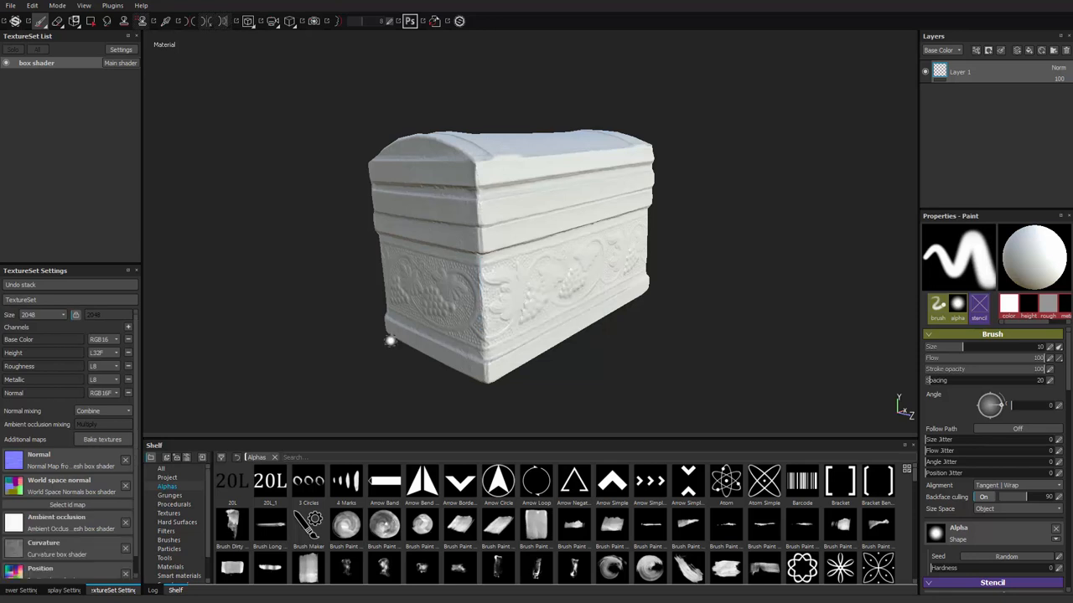
mouse_move(393, 340)
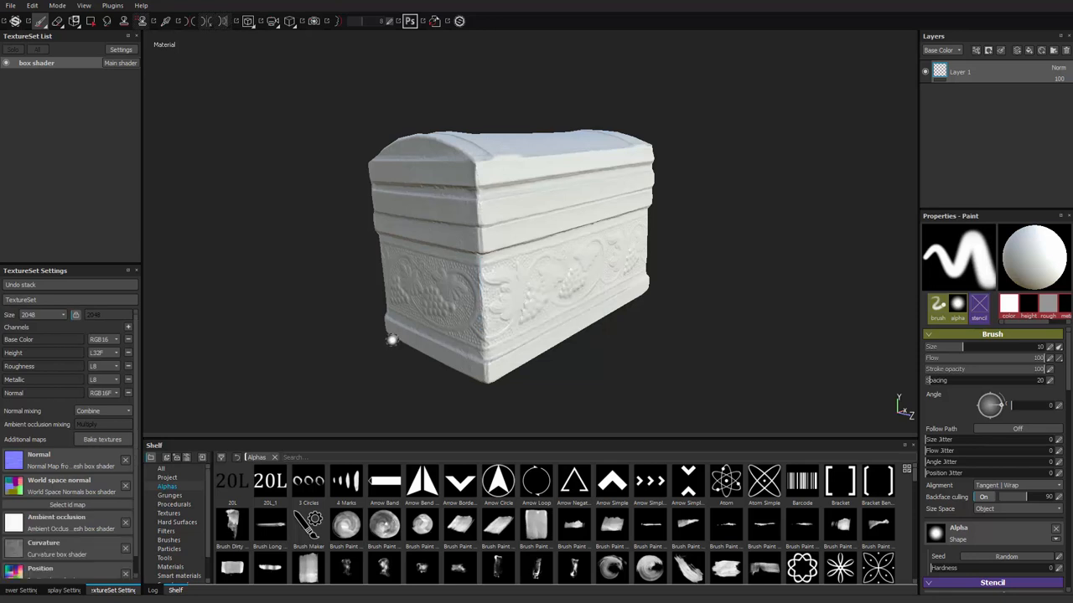
Step: Drag the scanned base color PNG into the project to queue it for import
drag(392, 341, 494, 315)
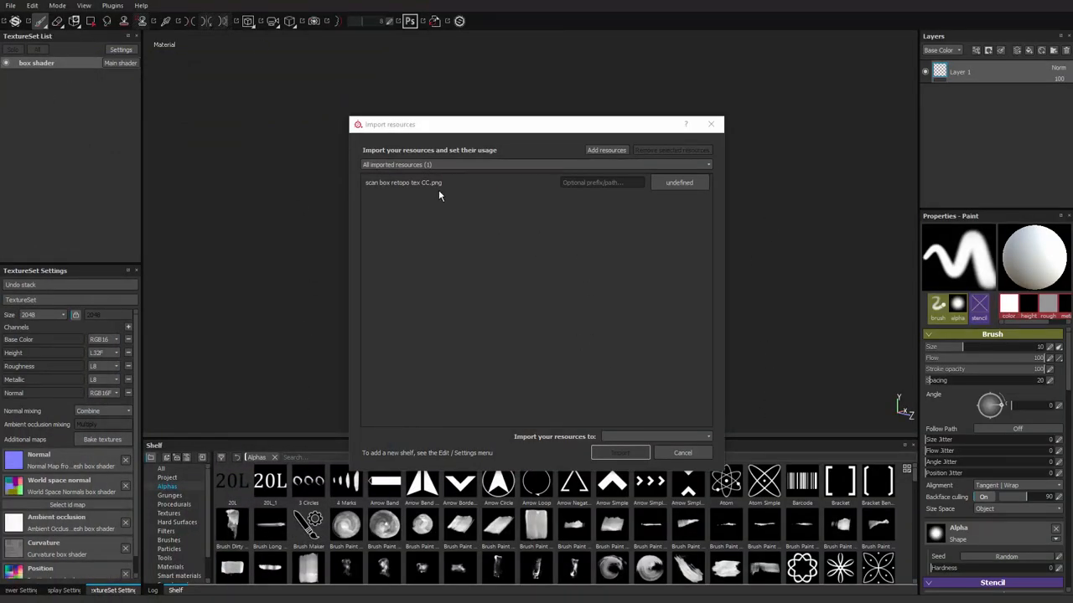
mouse_move(662, 198)
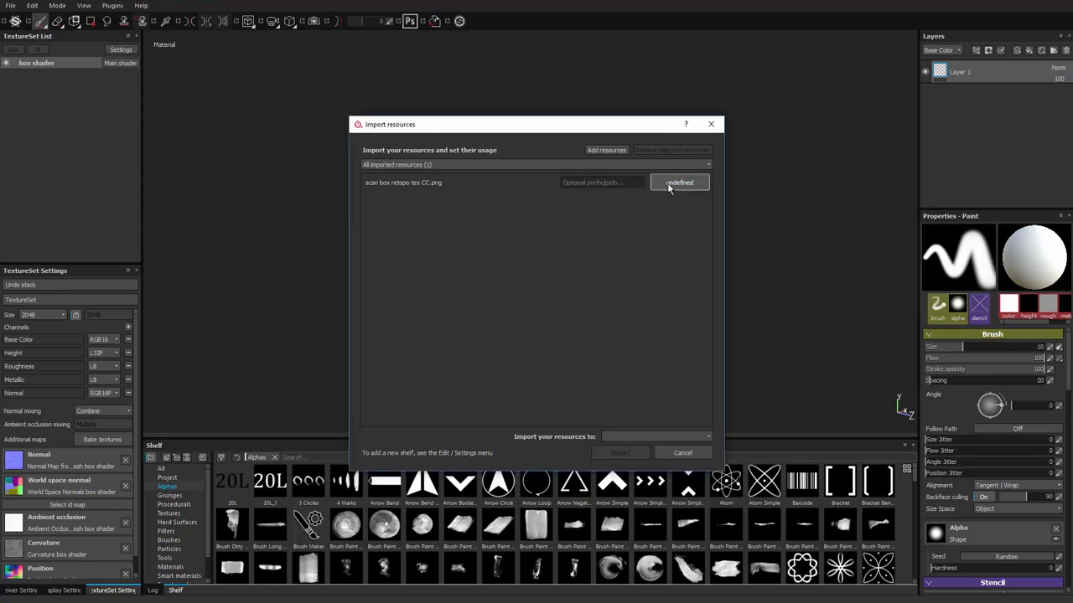
Step: Import the scanned chest image as a texture resource into the current project
click(679, 182)
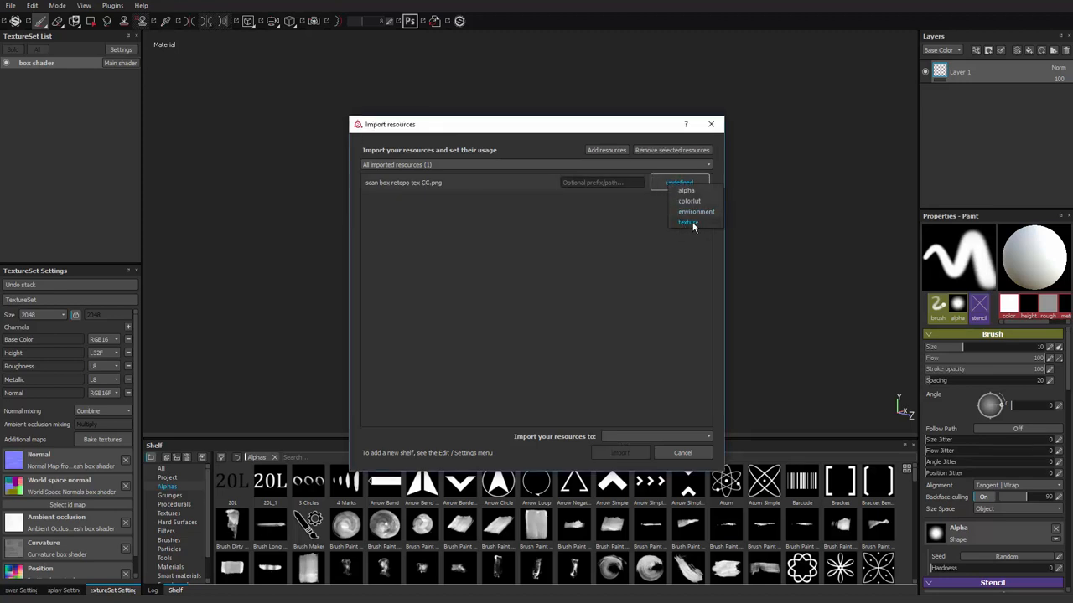
click(687, 221)
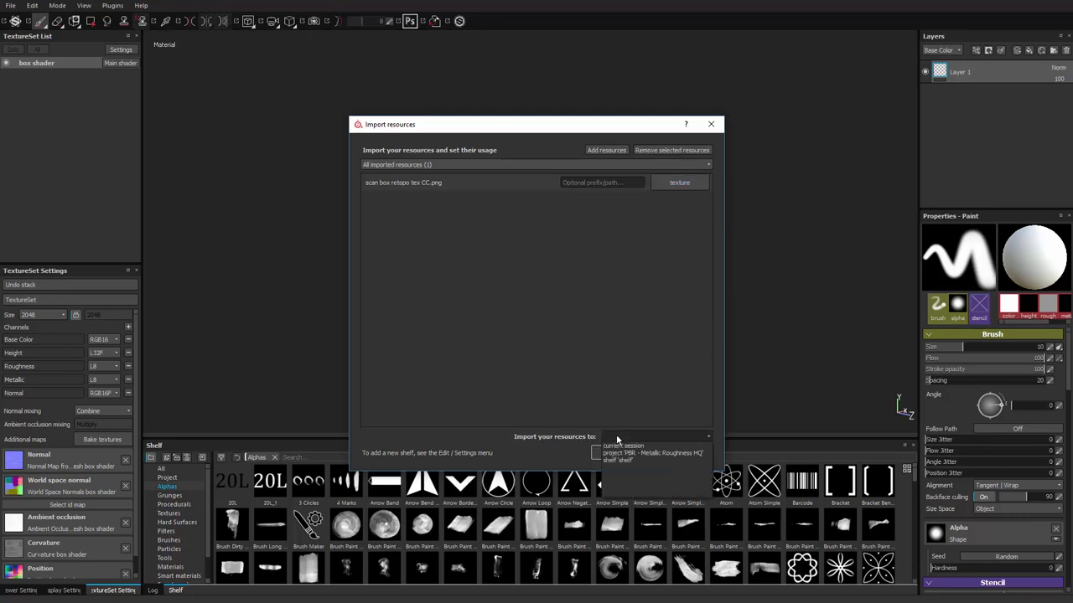
mouse_move(646, 455)
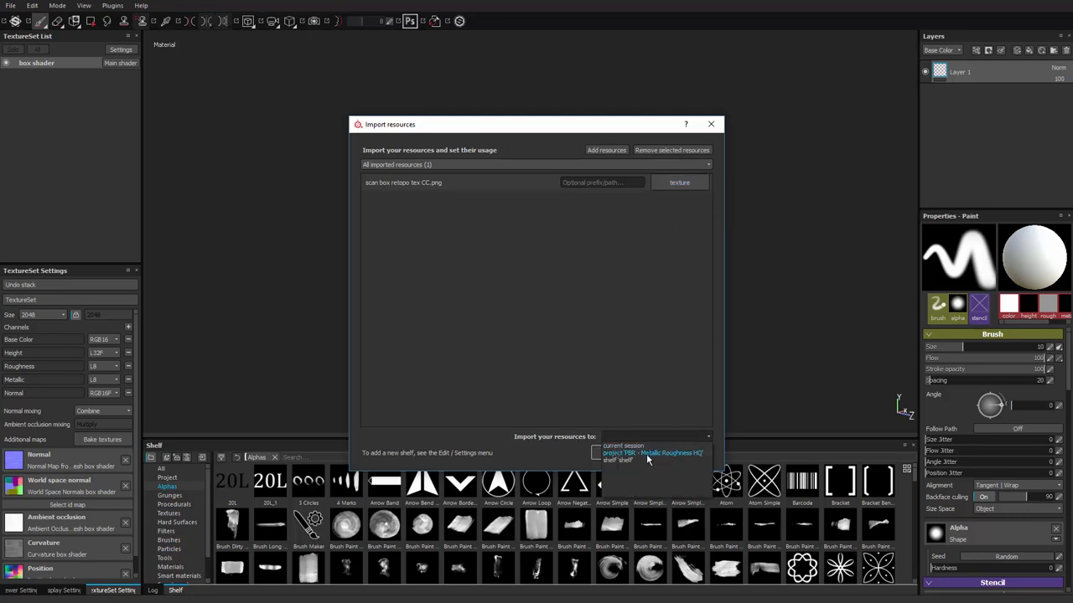
mouse_move(653, 461)
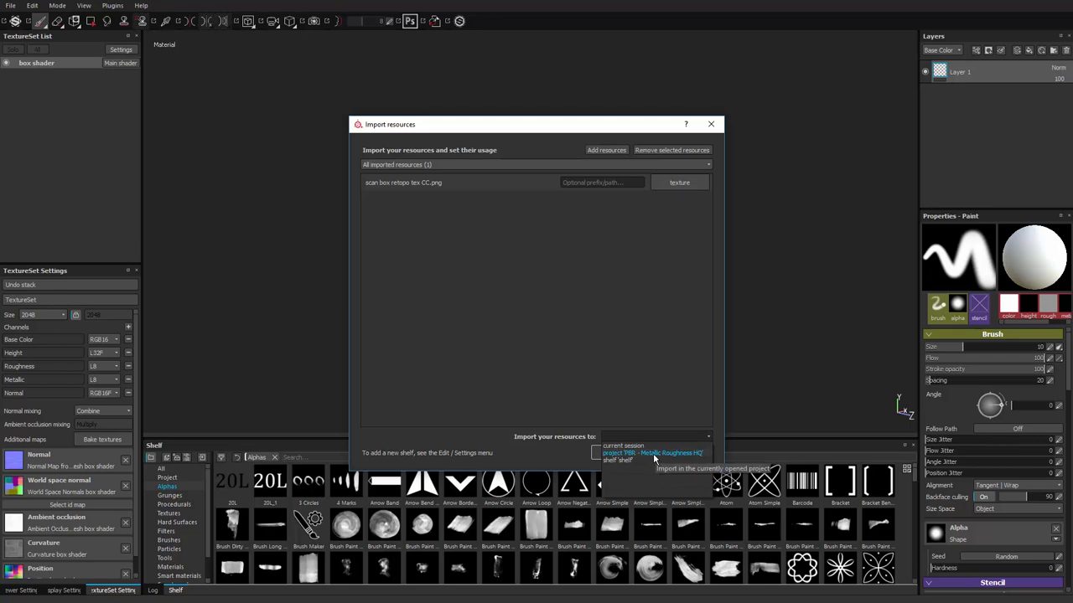
click(653, 452)
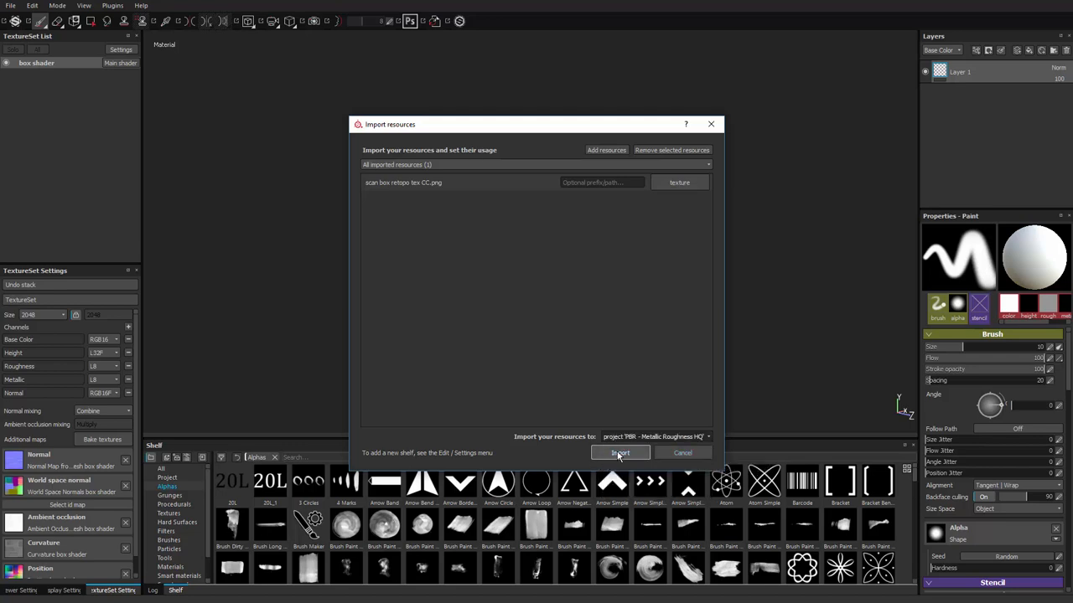
click(620, 452)
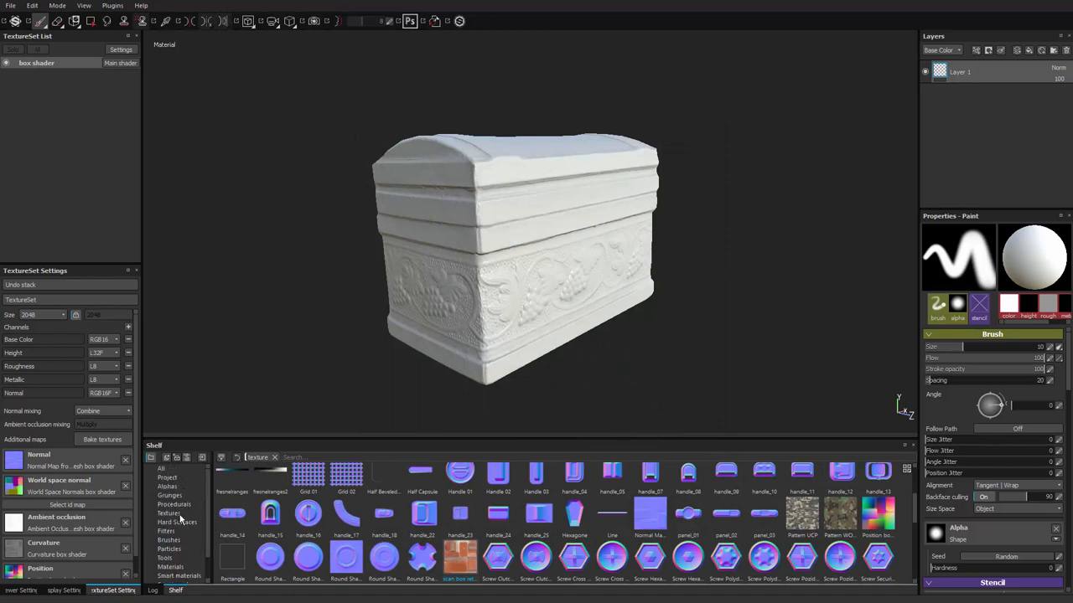
Step: Drag the scanned texture from the shelf into the fill layer's Base Color slot
click(168, 513)
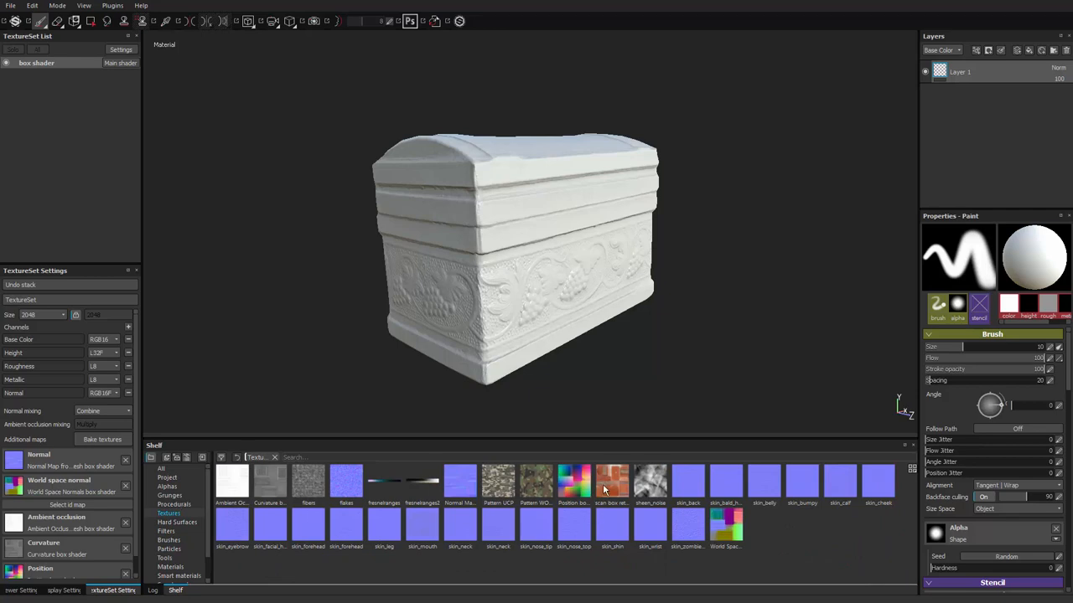
mouse_move(264, 489)
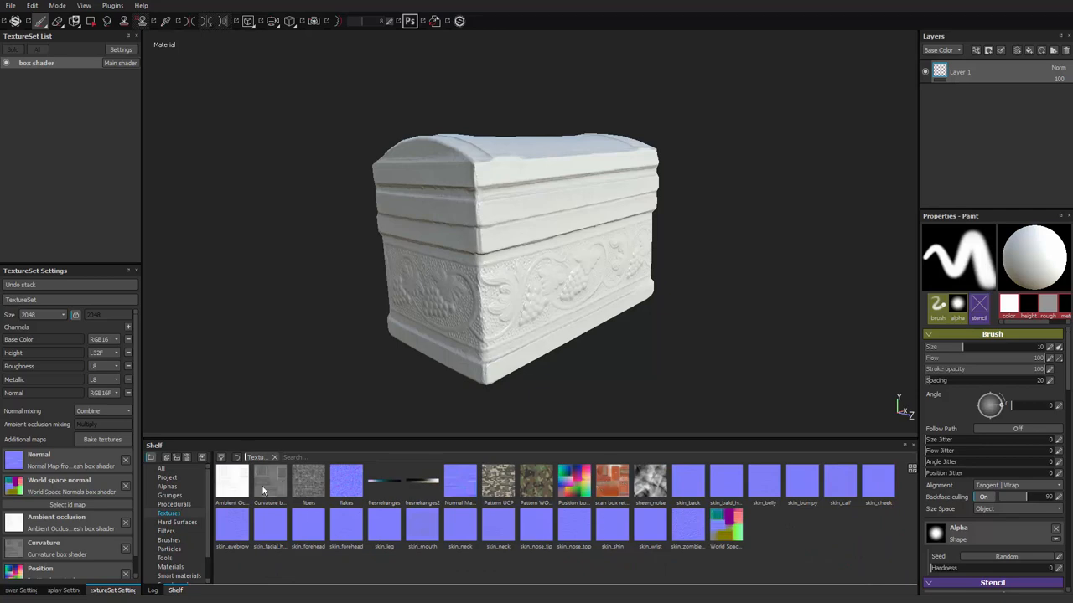
mouse_move(892, 252)
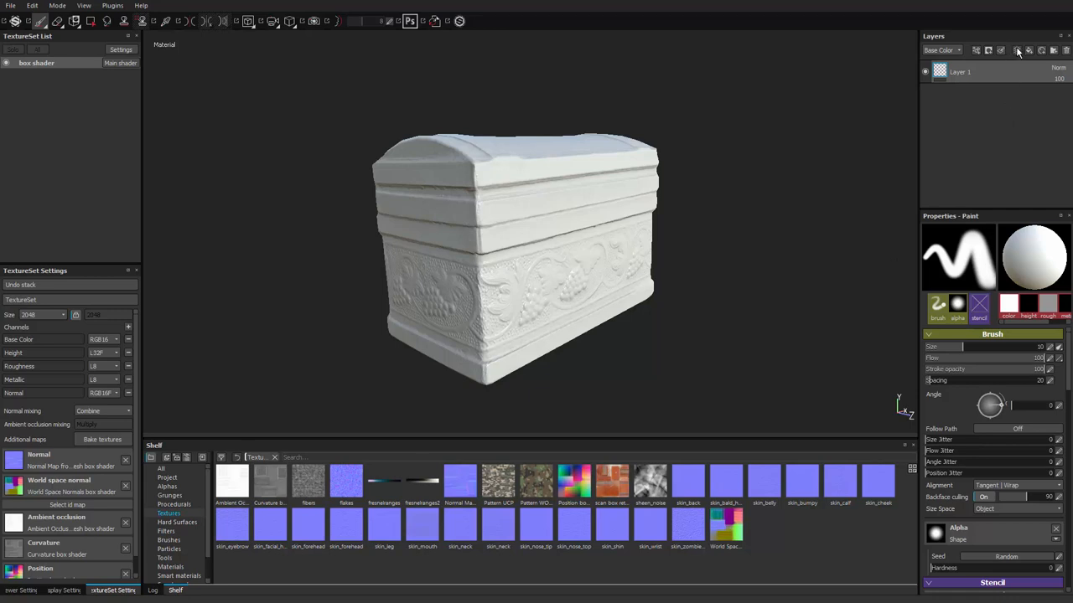
mouse_move(1027, 51)
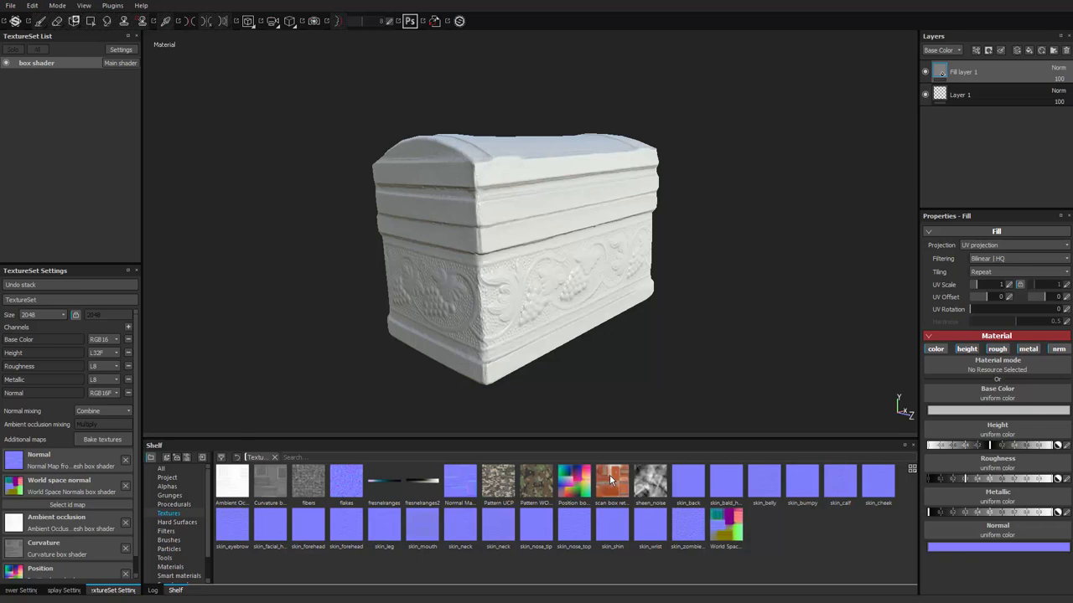
drag(612, 483, 972, 407)
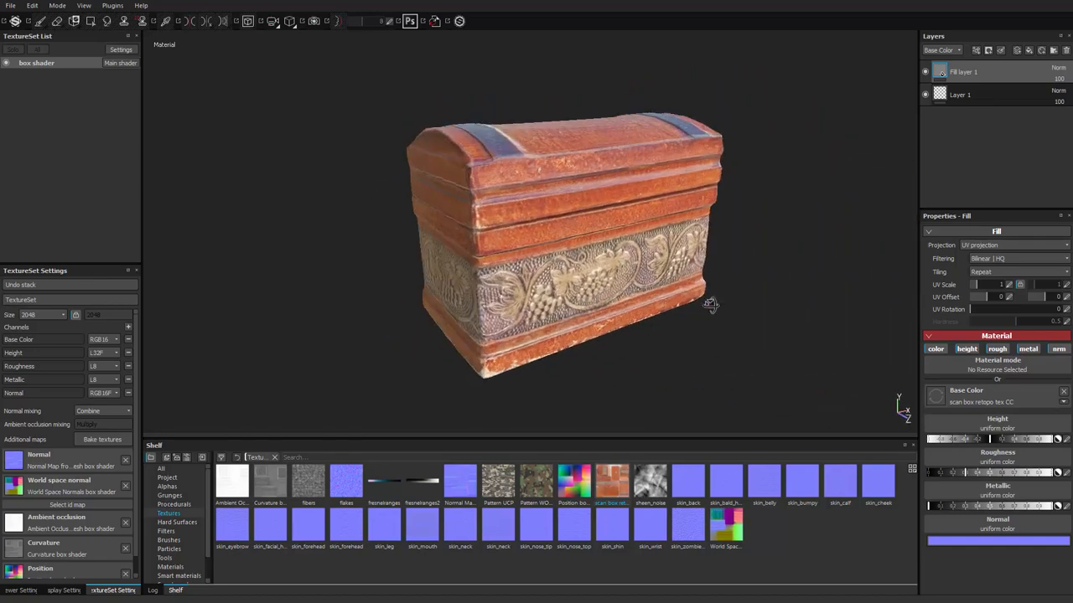
drag(711, 303, 647, 327)
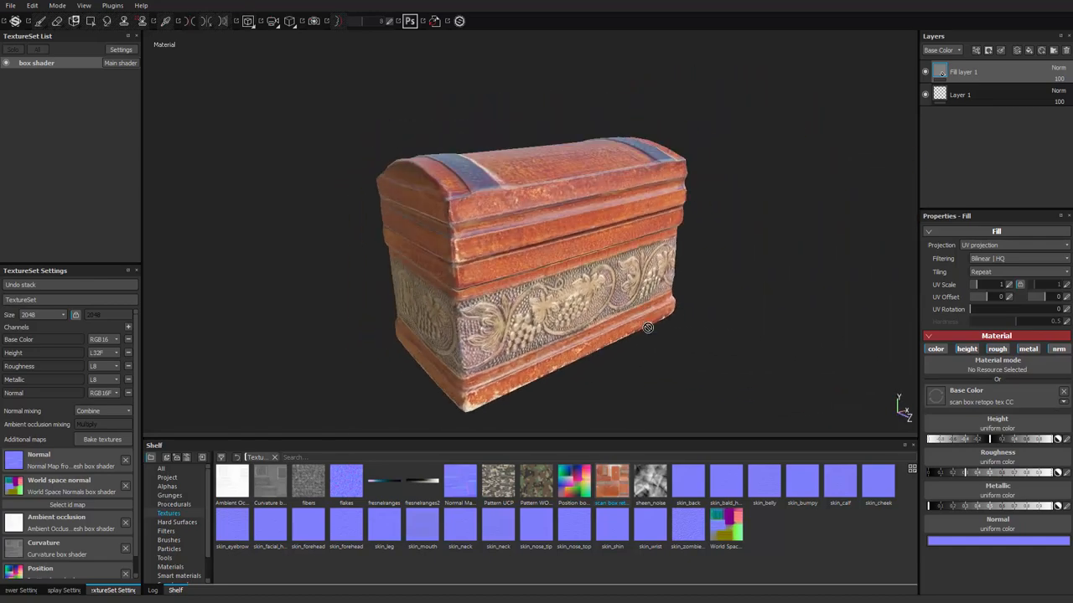
drag(647, 327, 613, 291)
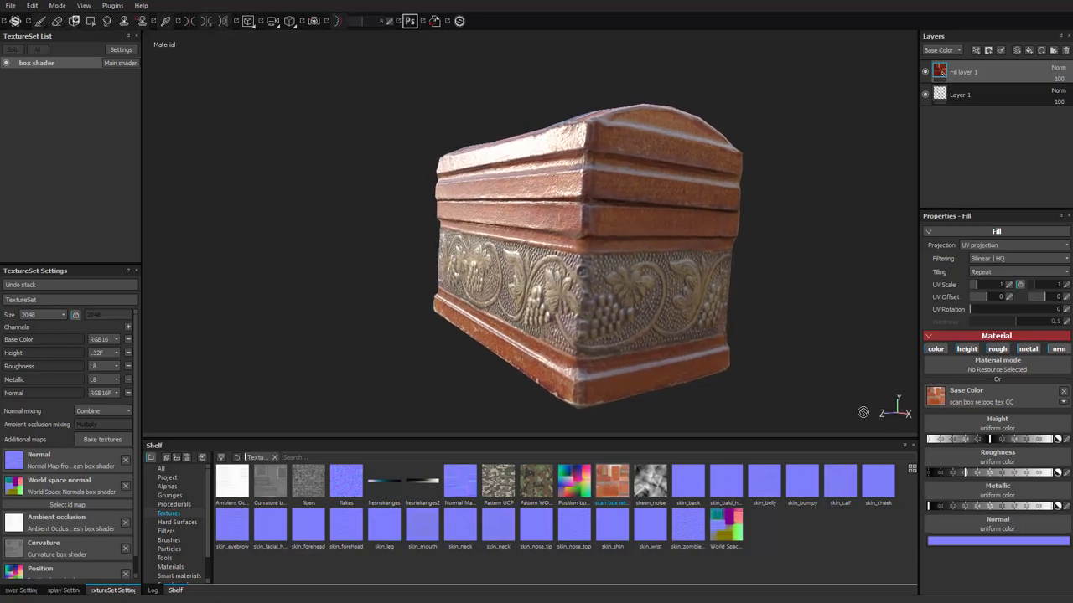
Step: Orbit the chest and rotate the environment light to inspect the matte scanned texture
drag(587, 251, 662, 335)
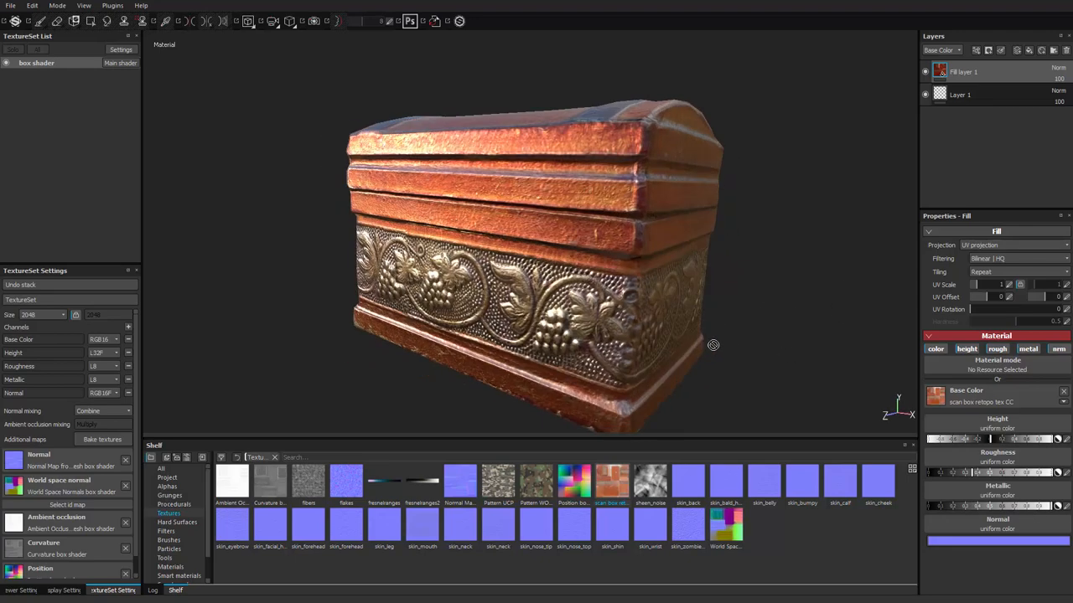
drag(712, 345, 677, 314)
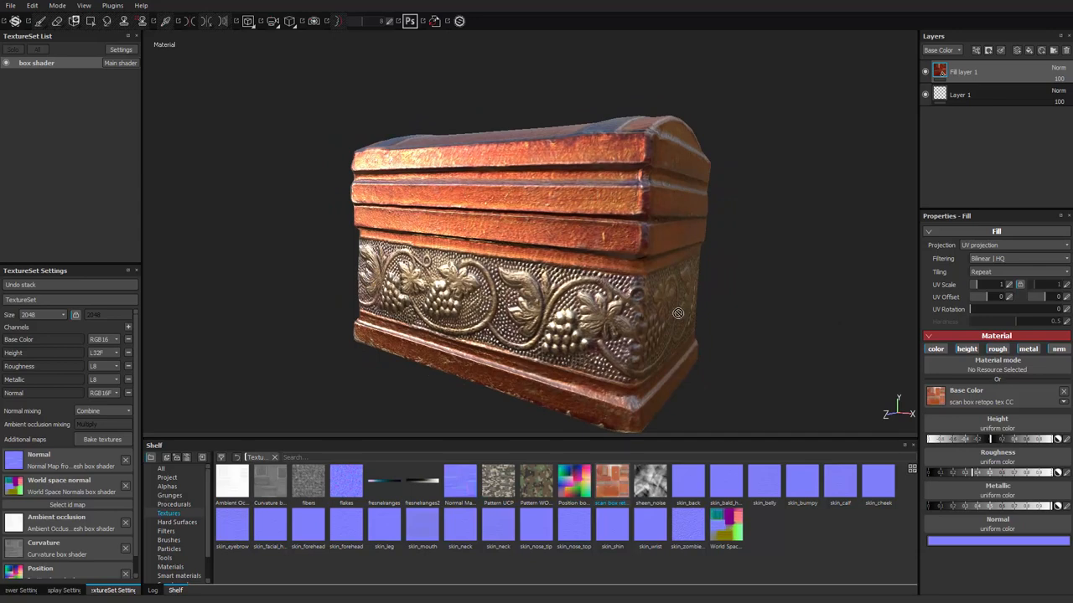
mouse_move(580, 310)
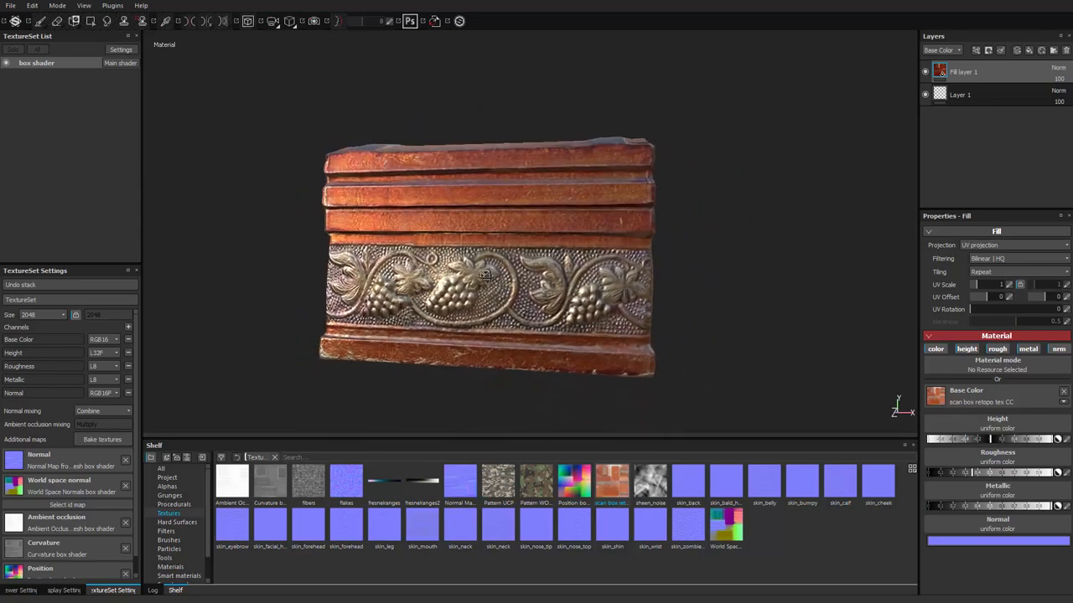
drag(486, 277, 536, 301)
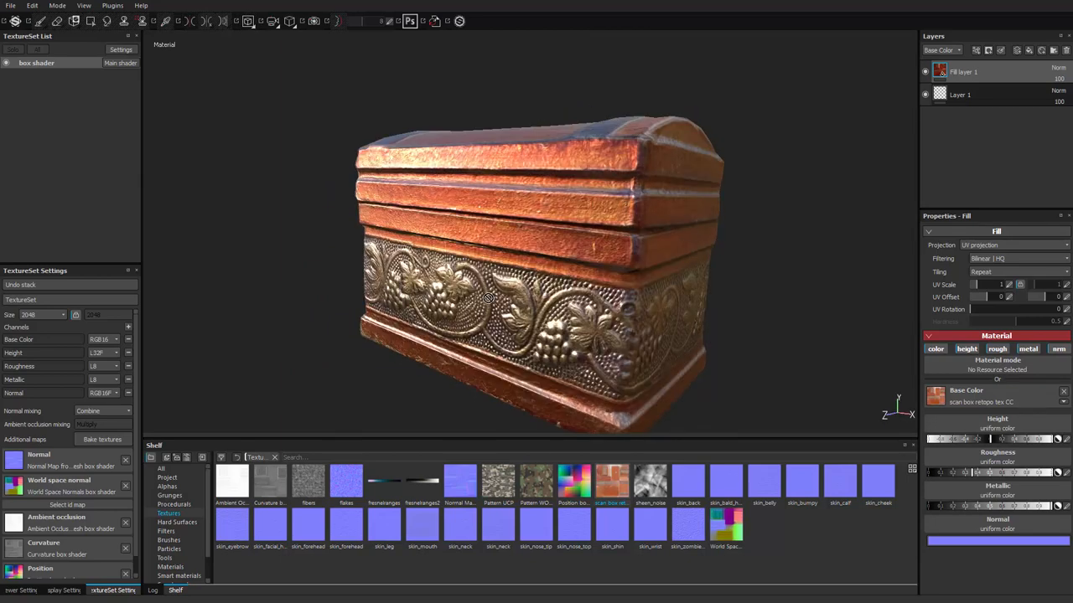
drag(489, 298, 473, 238)
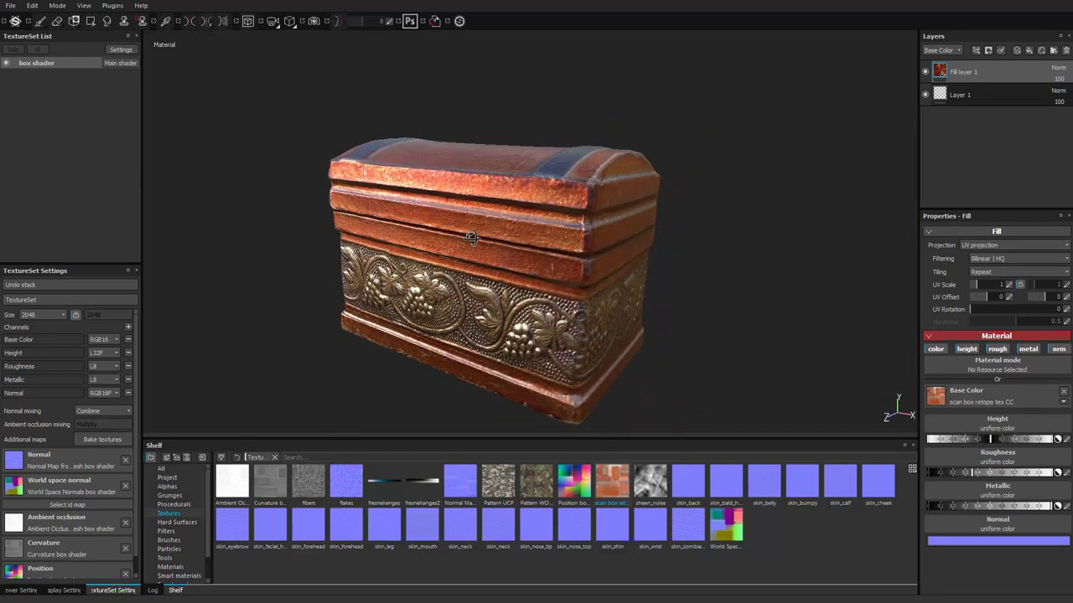
drag(472, 238, 523, 191)
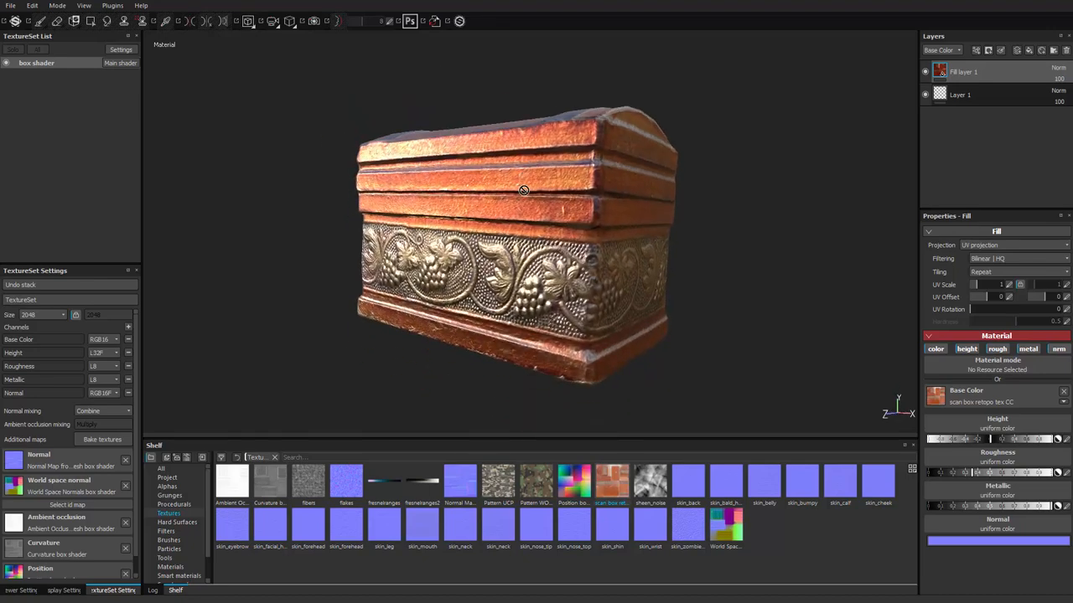
drag(523, 191, 550, 215)
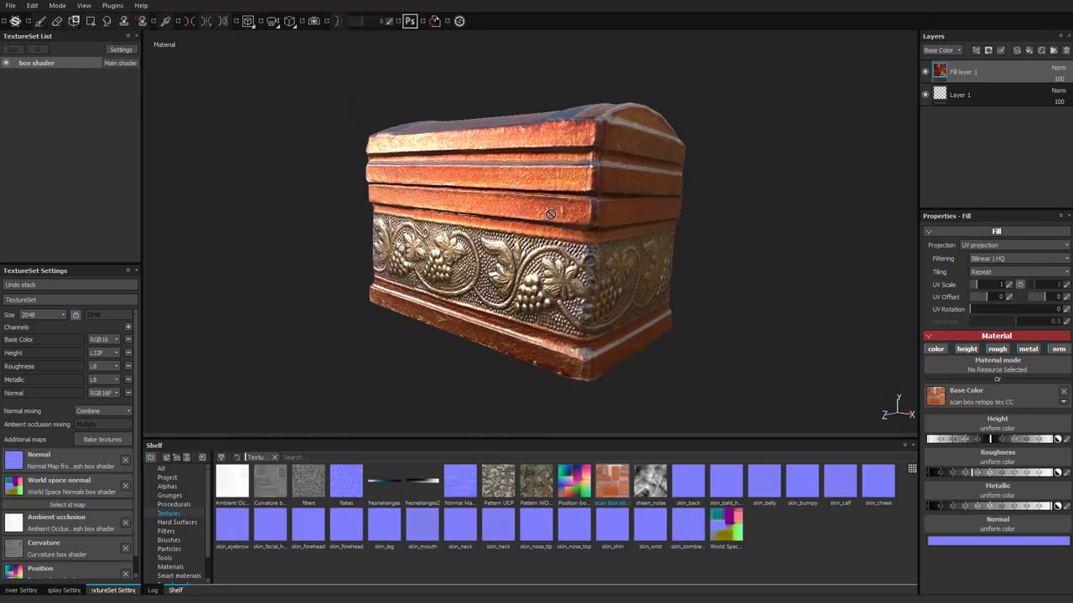
mouse_move(528, 134)
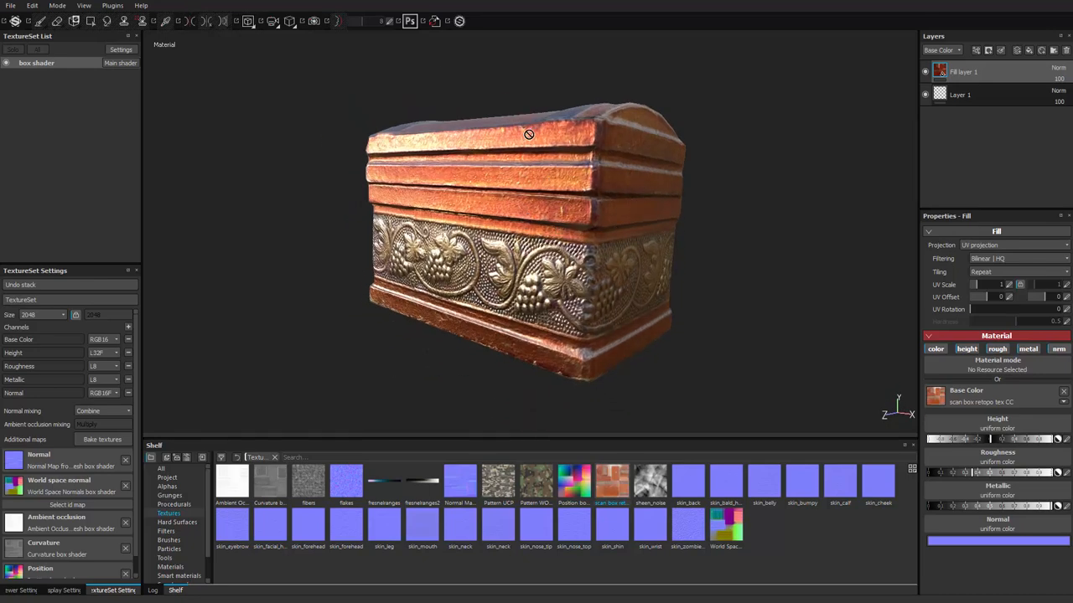
drag(528, 134, 584, 285)
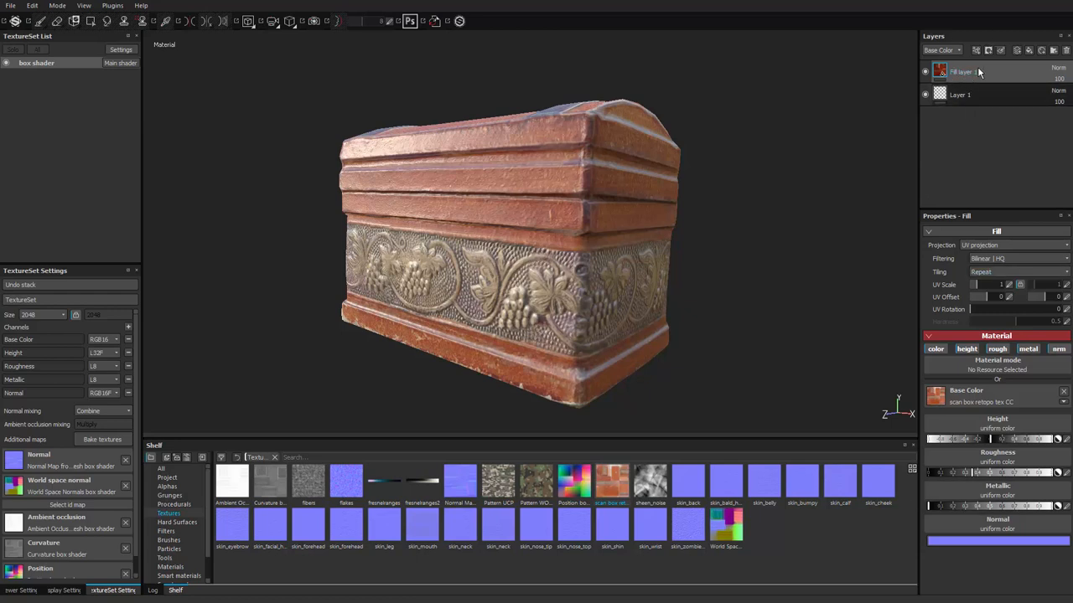
Step: Rename the fill layer 'base color' and duplicate it
double_click(962, 70)
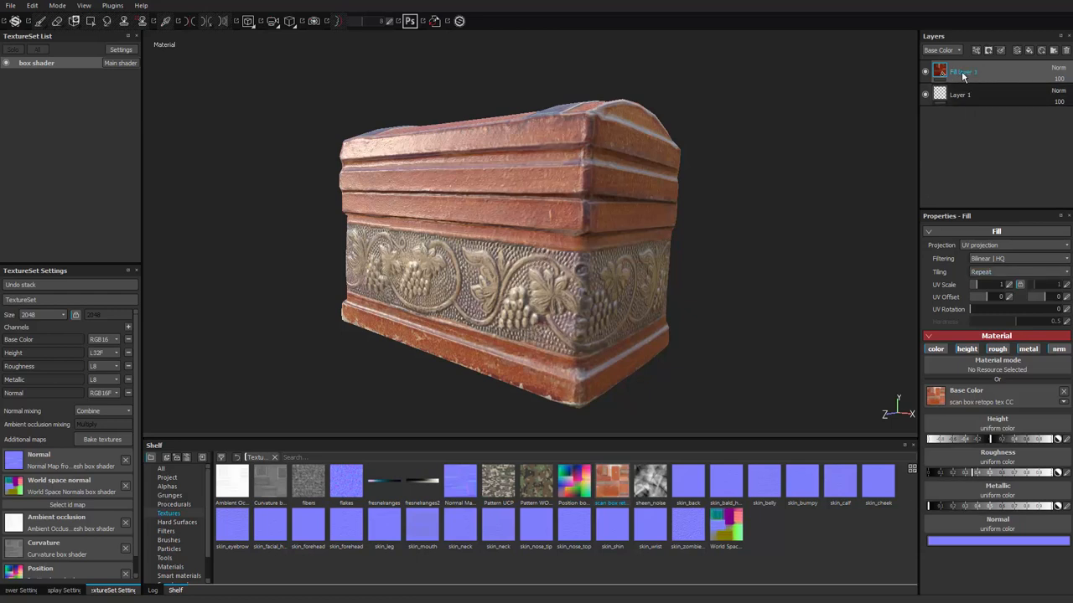
double_click(963, 70)
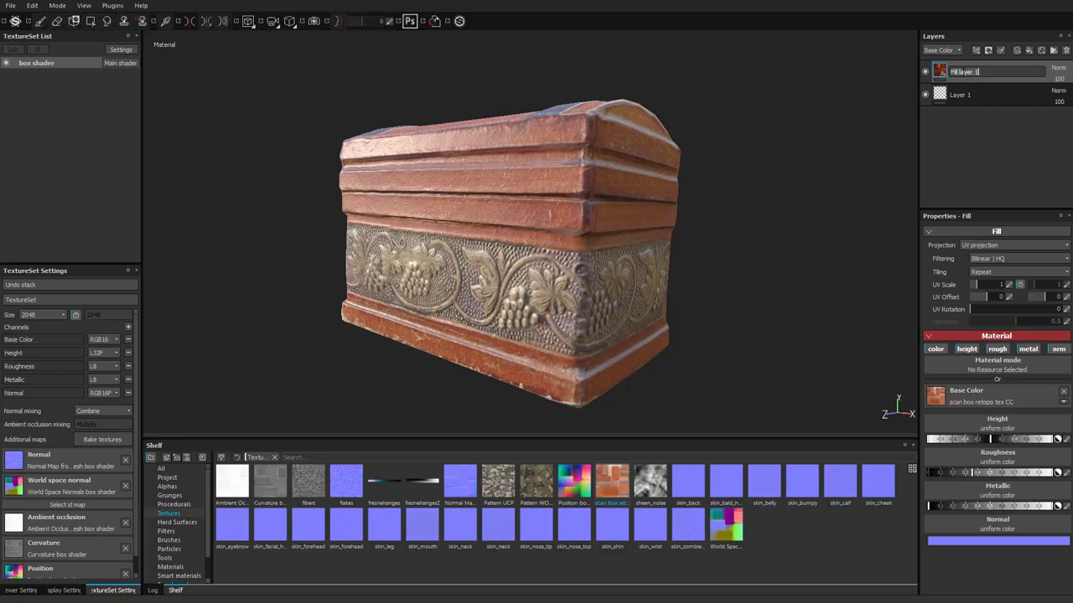
text(base color)
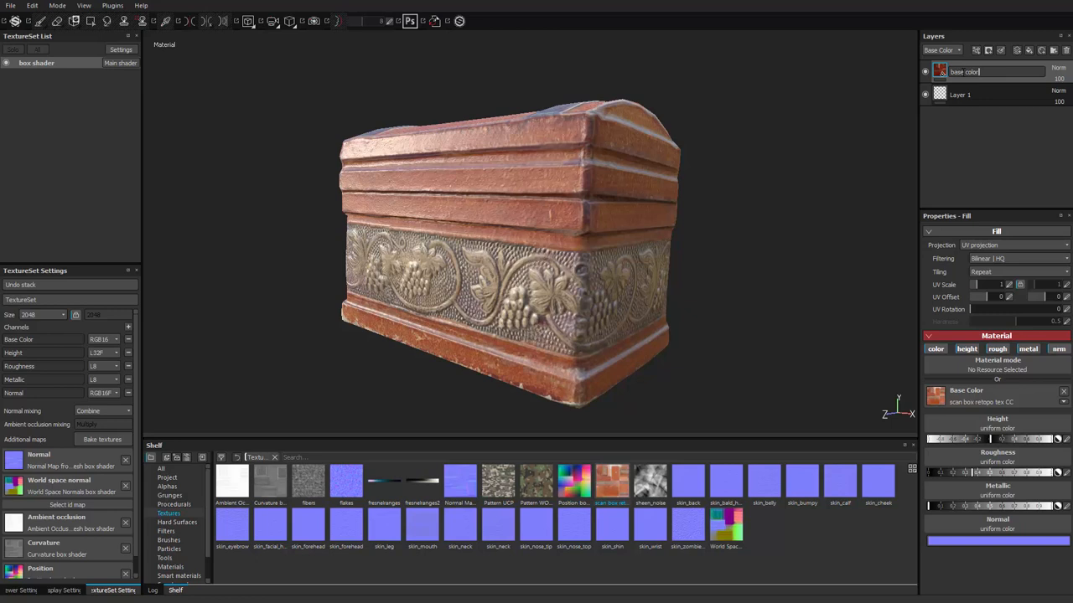
right_click(963, 70)
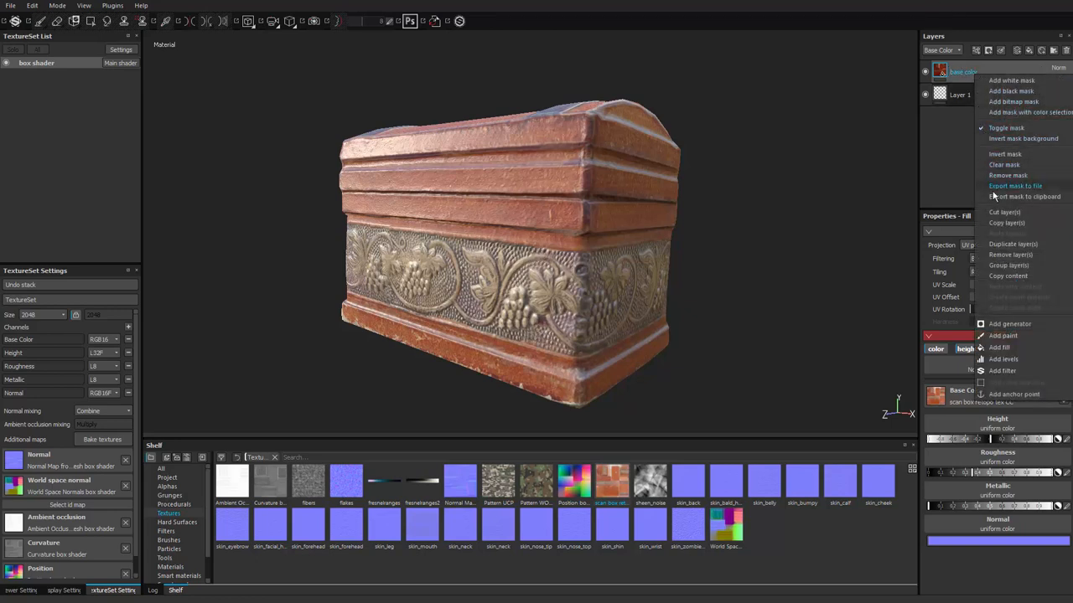
mouse_move(1009, 255)
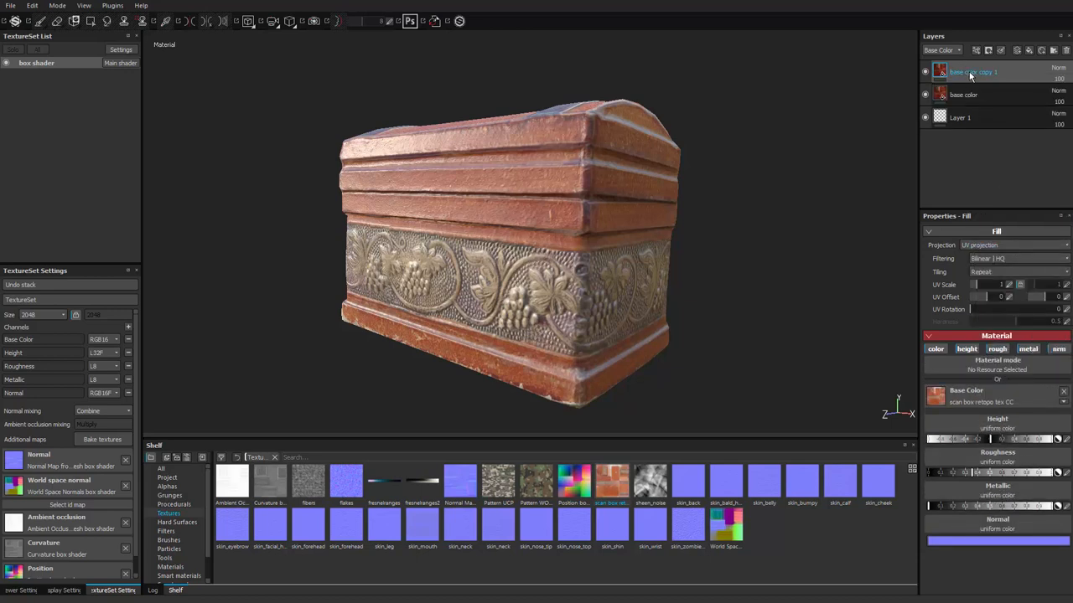
Step: Rename the copy 'metalness' and check its metallic sheen on the chest
double_click(972, 70)
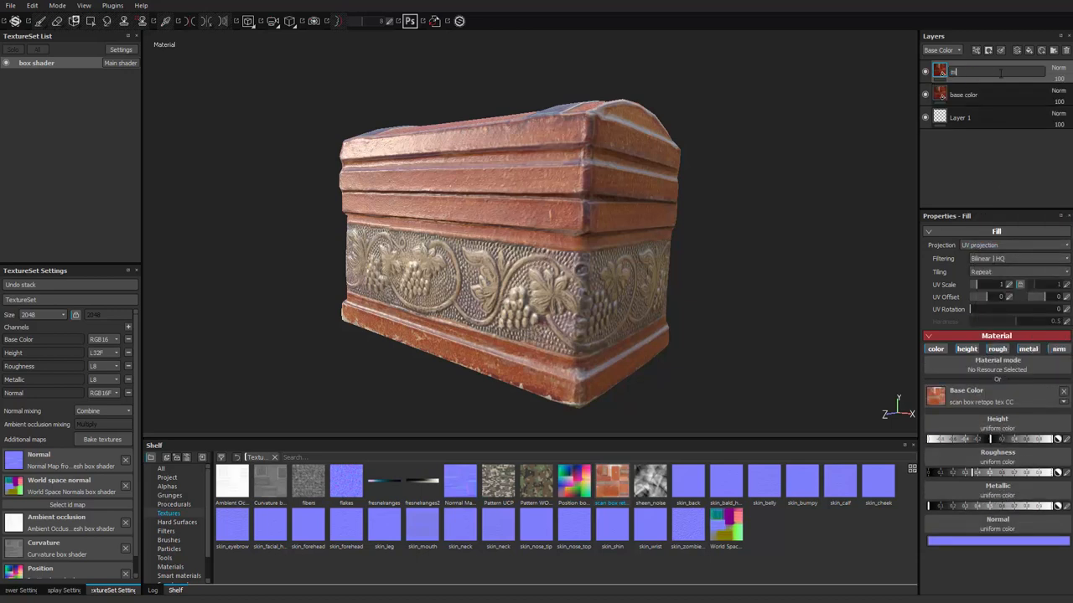
text(etalness)
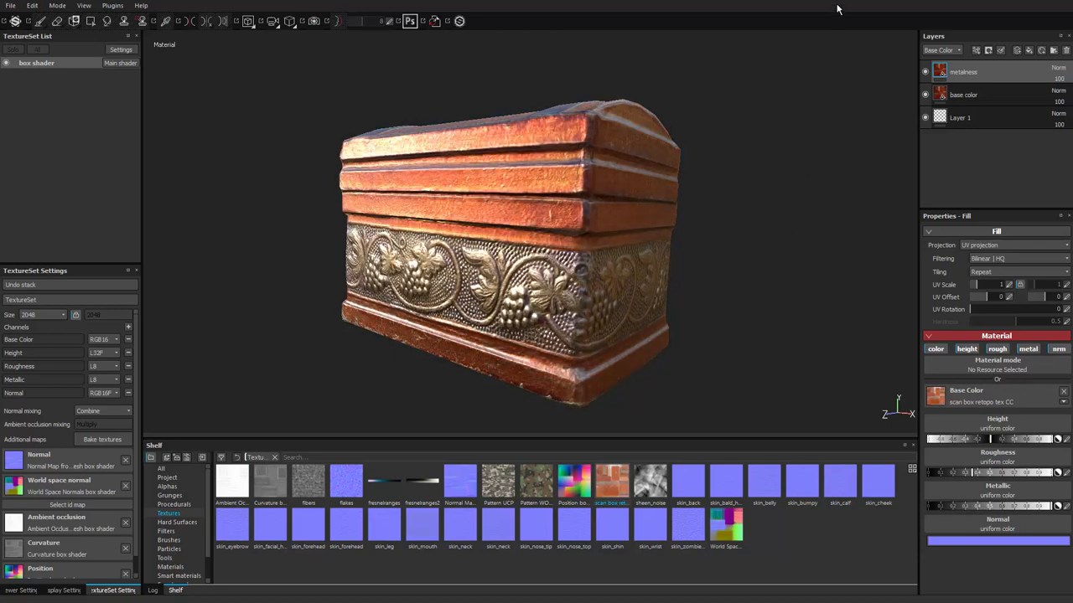
mouse_move(942, 74)
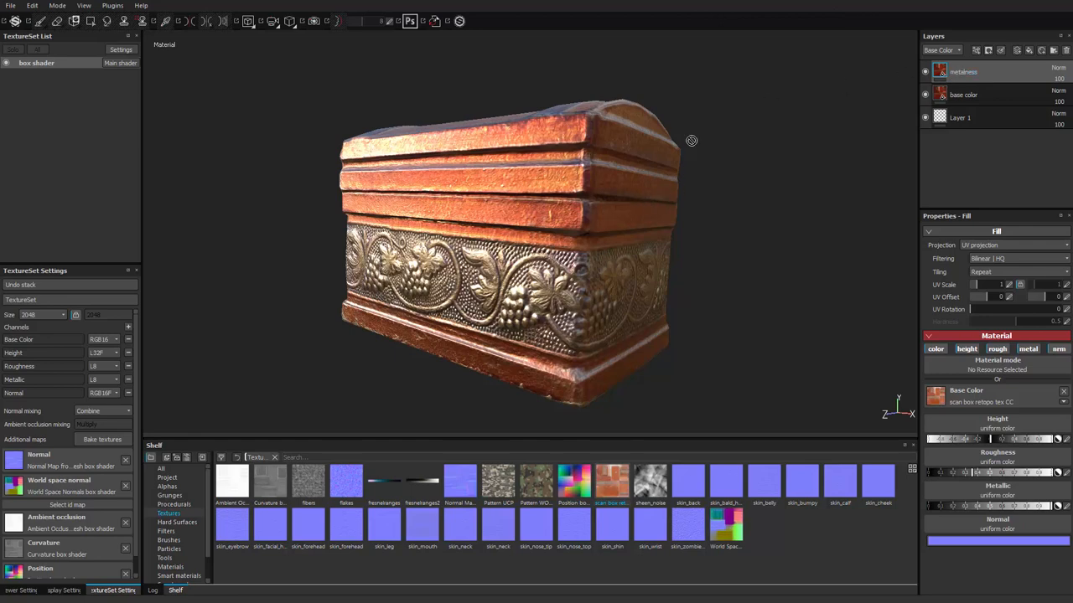
mouse_move(595, 216)
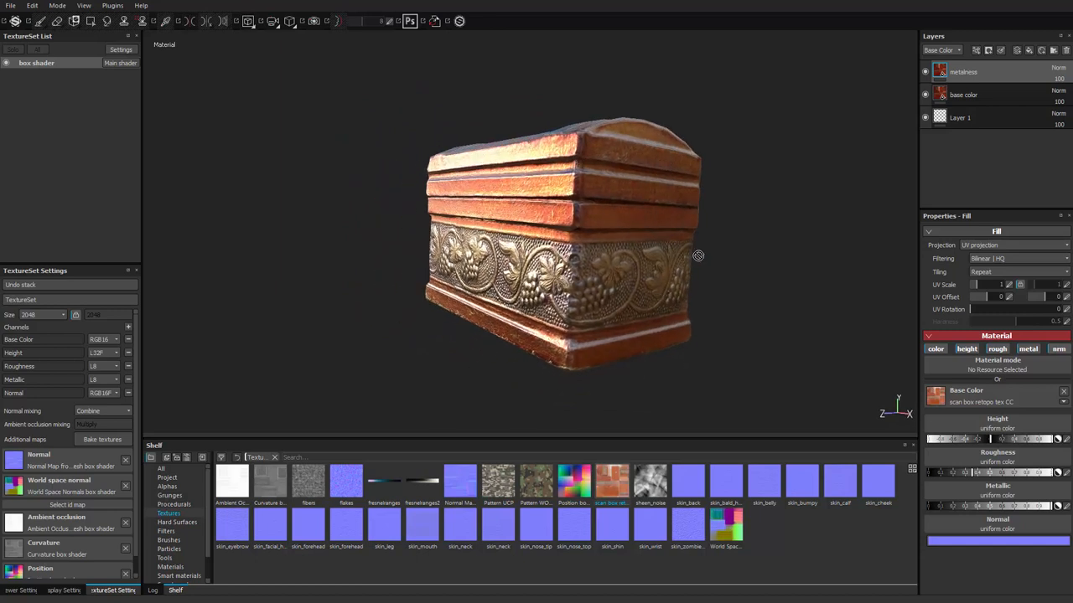
mouse_move(436, 231)
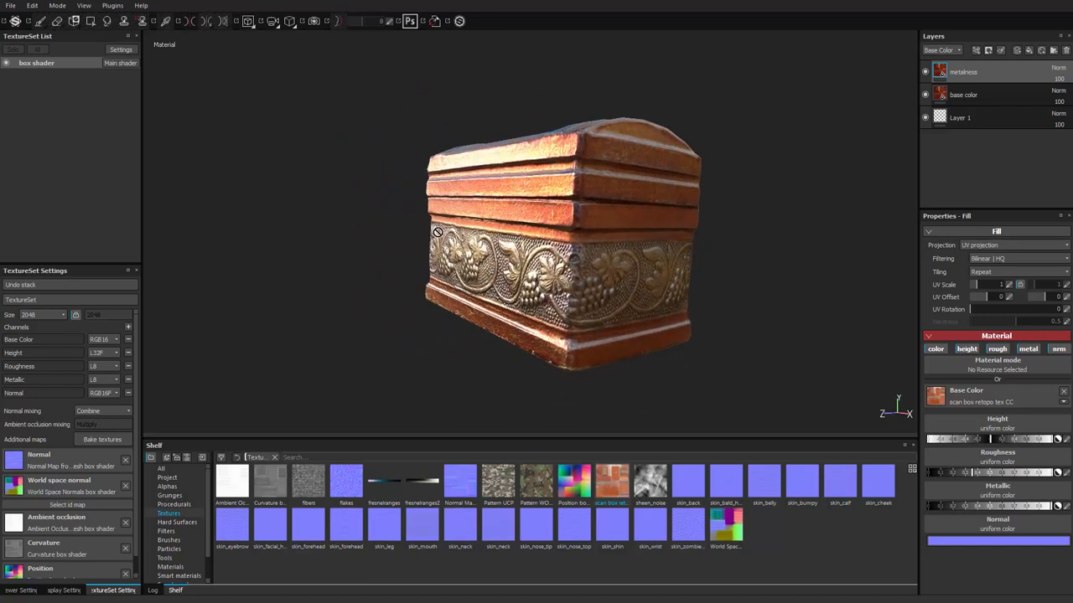
drag(435, 231, 729, 256)
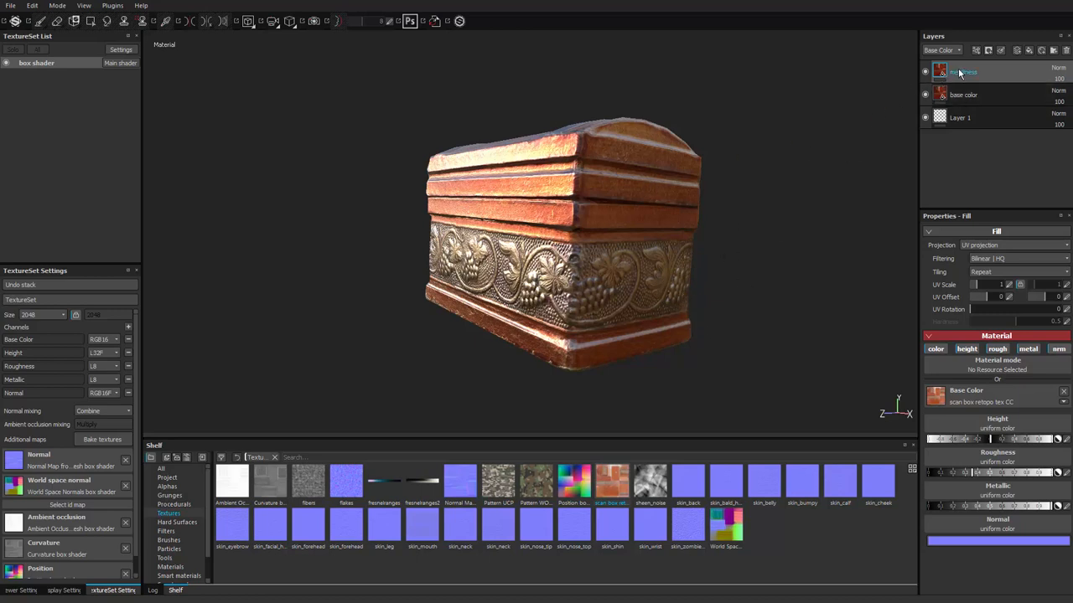
Step: Add a black mask to the metalness layer and zoom toward the metal strip
right_click(964, 71)
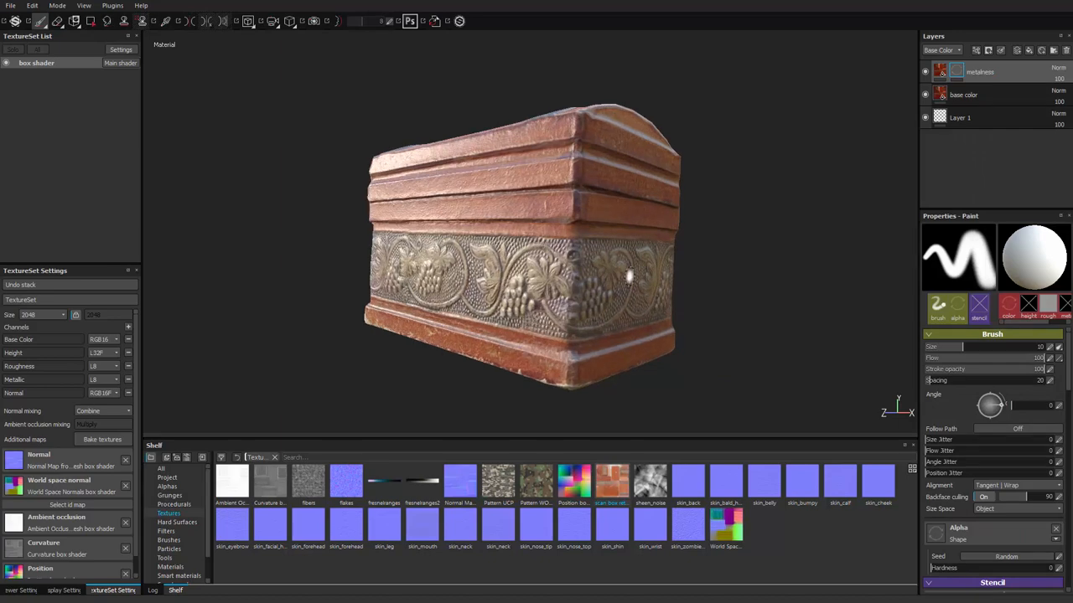
drag(628, 277, 528, 234)
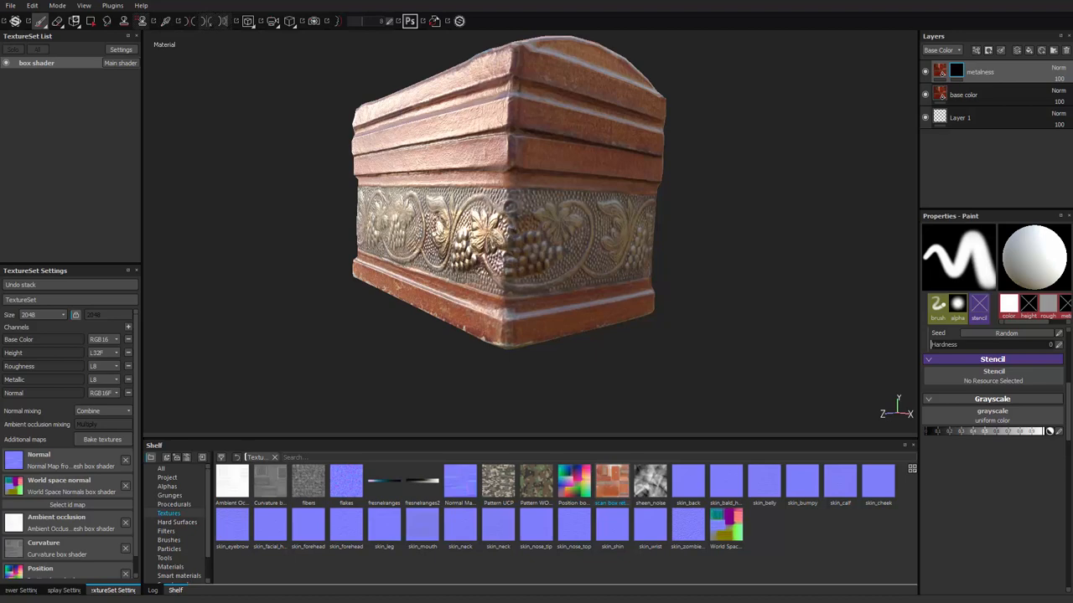
drag(503, 210, 478, 227)
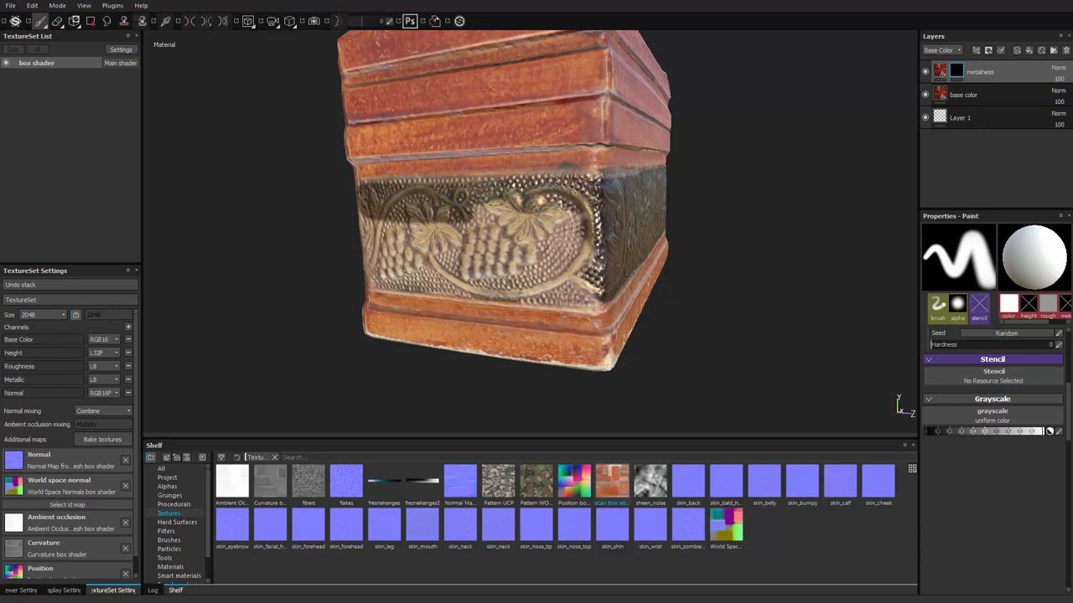
Step: Paint white into the metalness mask over the embossed strip
click(494, 248)
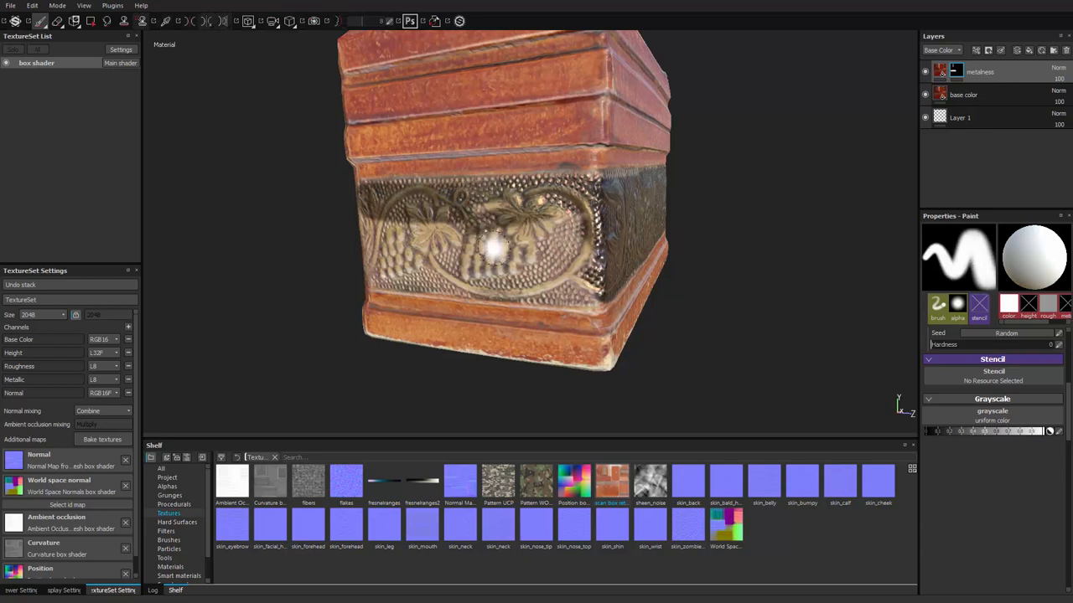
click(499, 248)
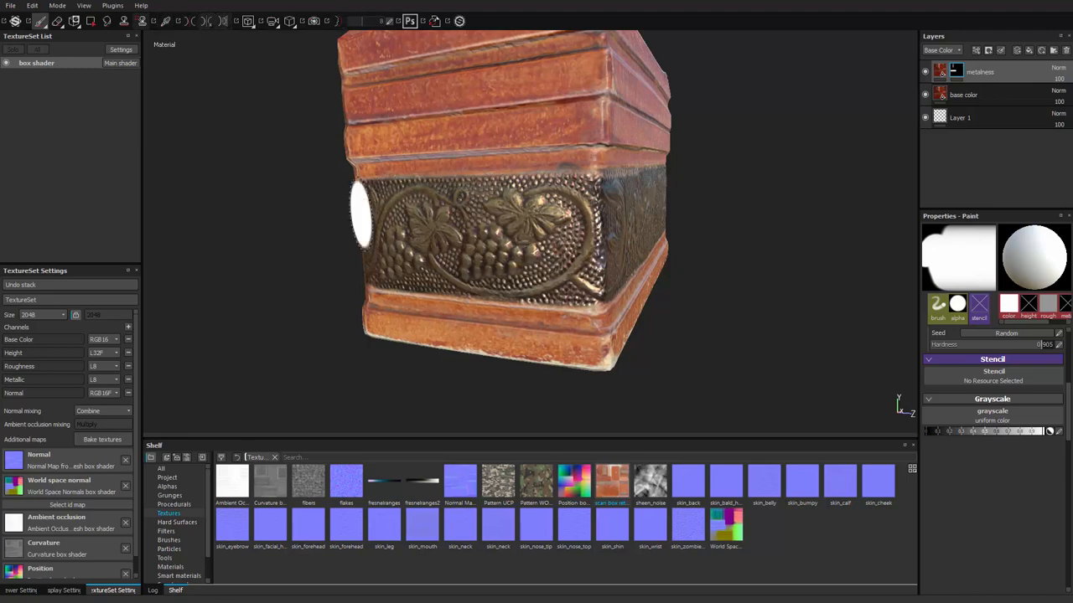
mouse_move(731, 317)
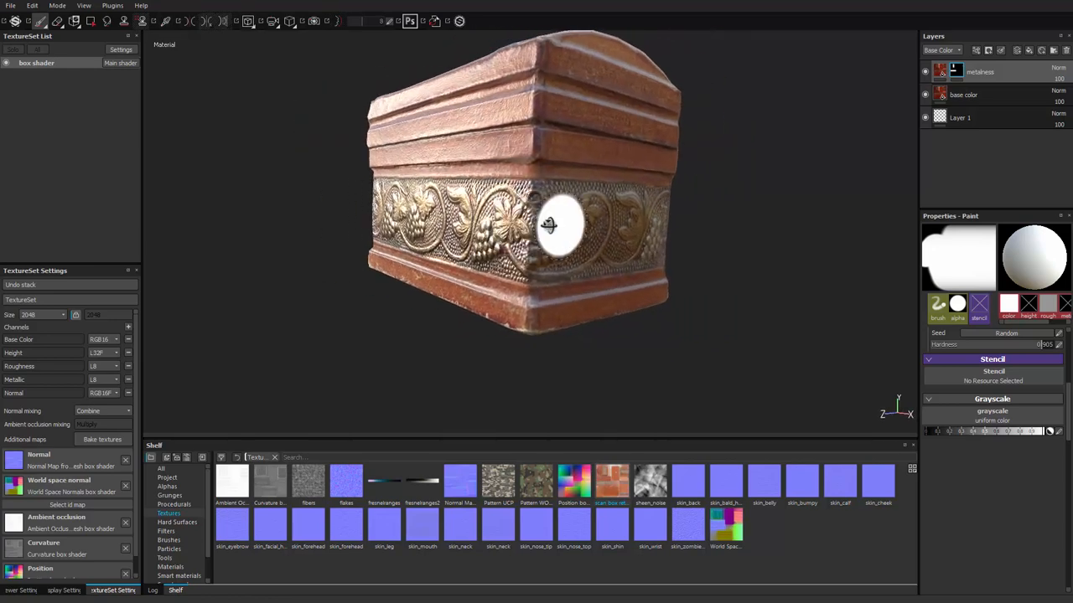
Step: Paint white into the mask over the embossed strip on the chest's other side
drag(550, 225, 583, 228)
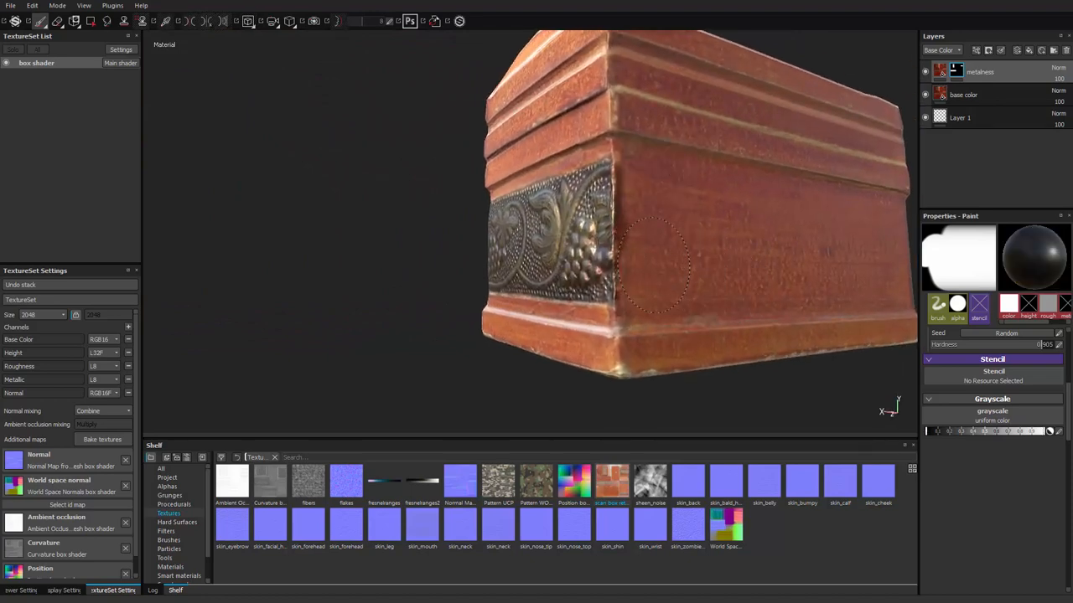
click(645, 204)
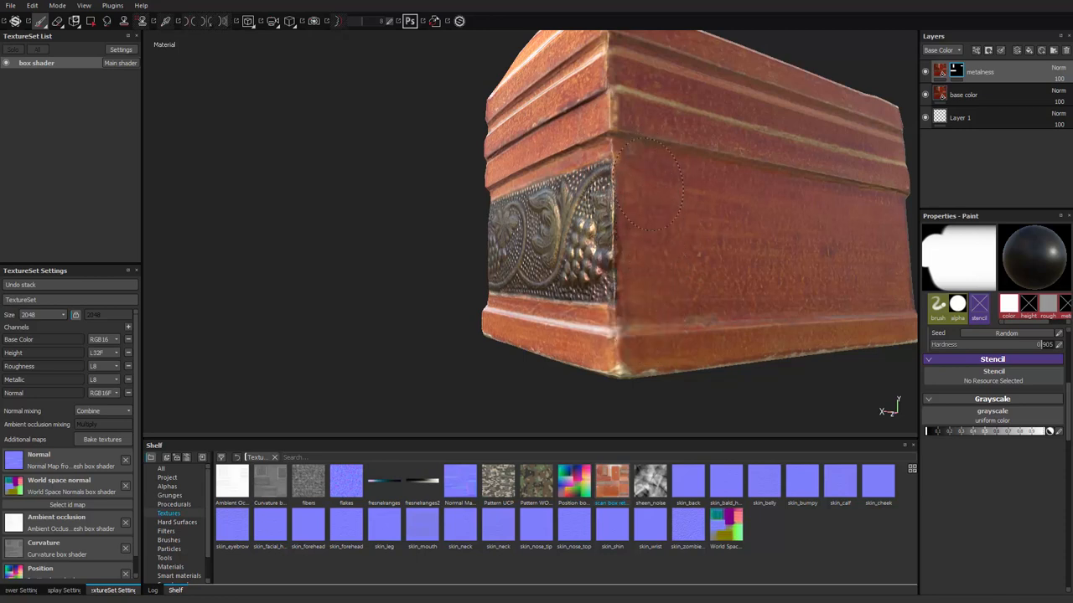
mouse_move(654, 302)
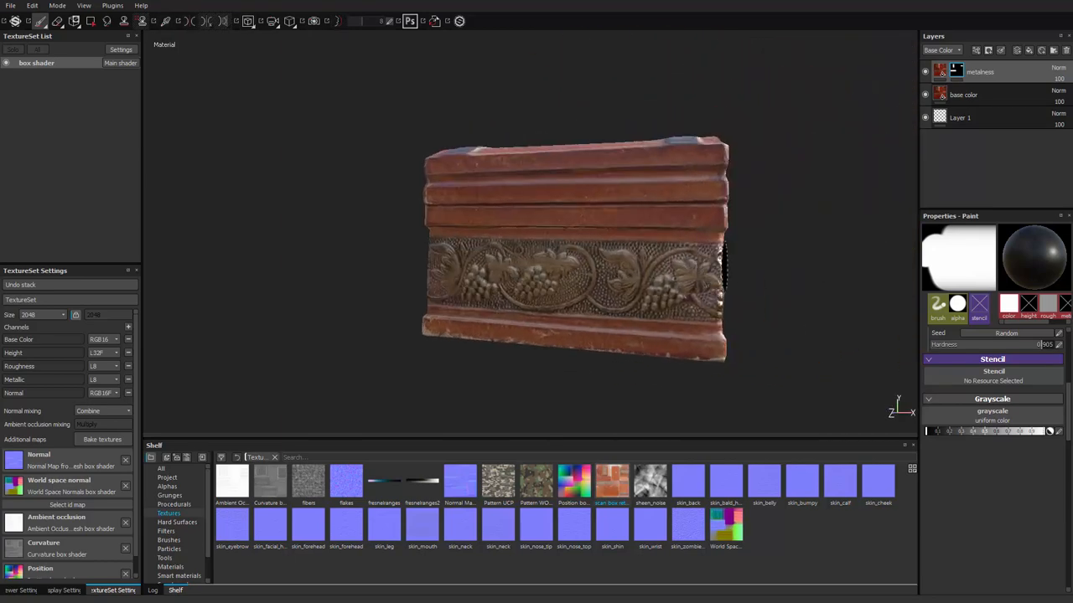
drag(570, 252, 600, 234)
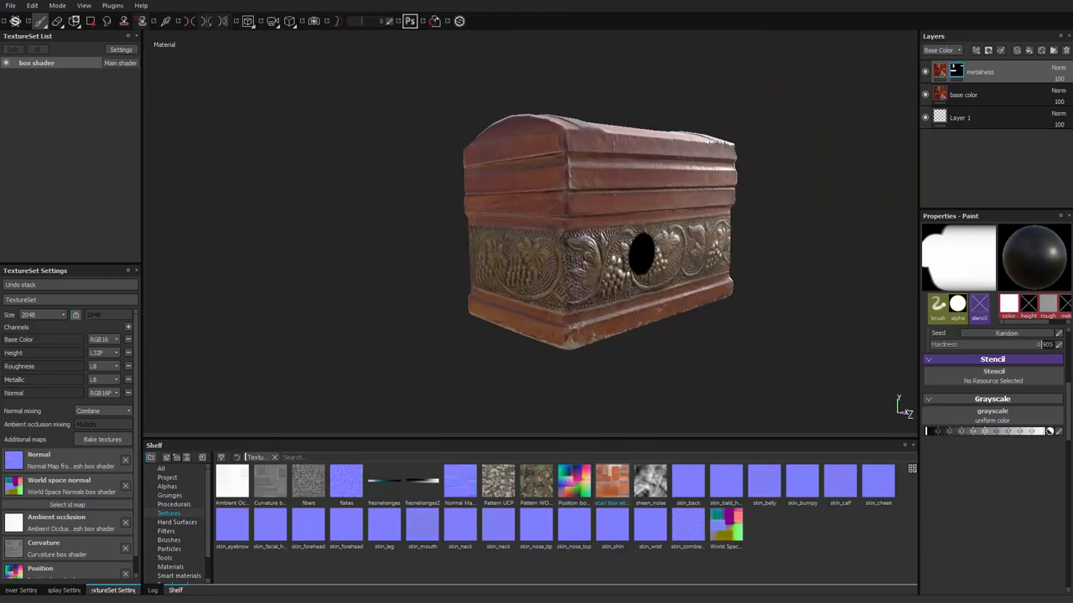